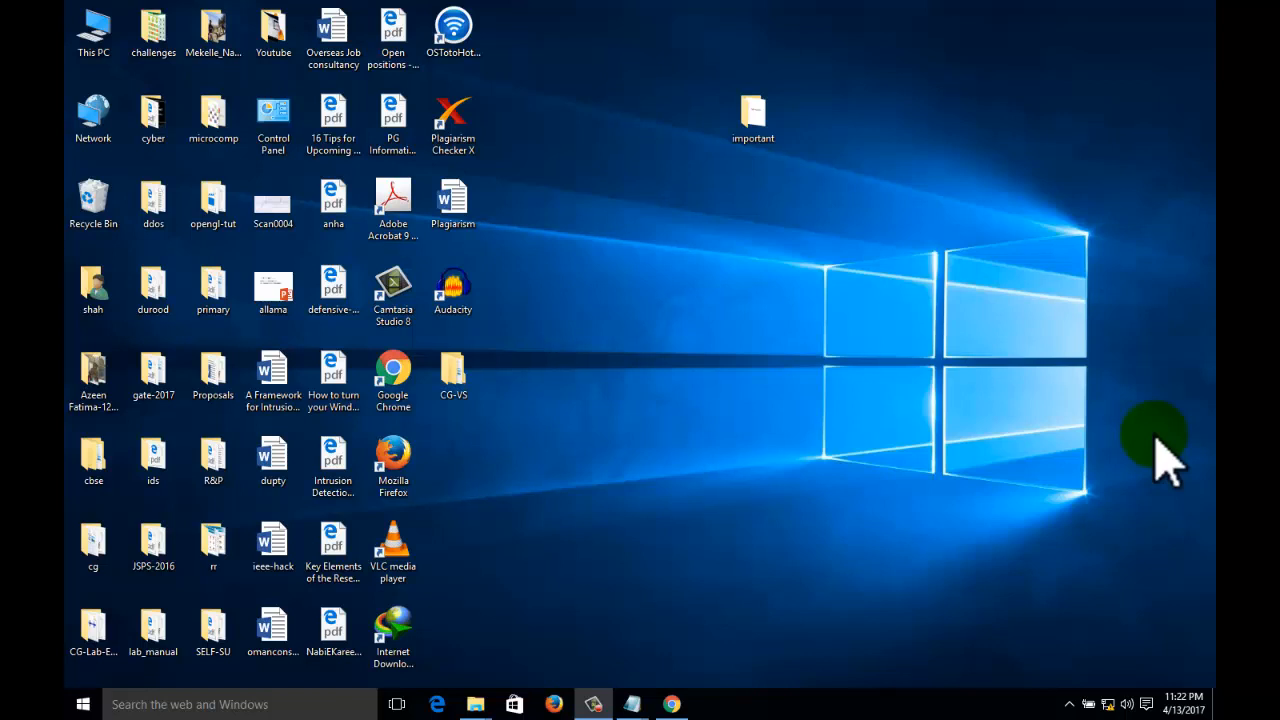
mouse_move(1164, 456)
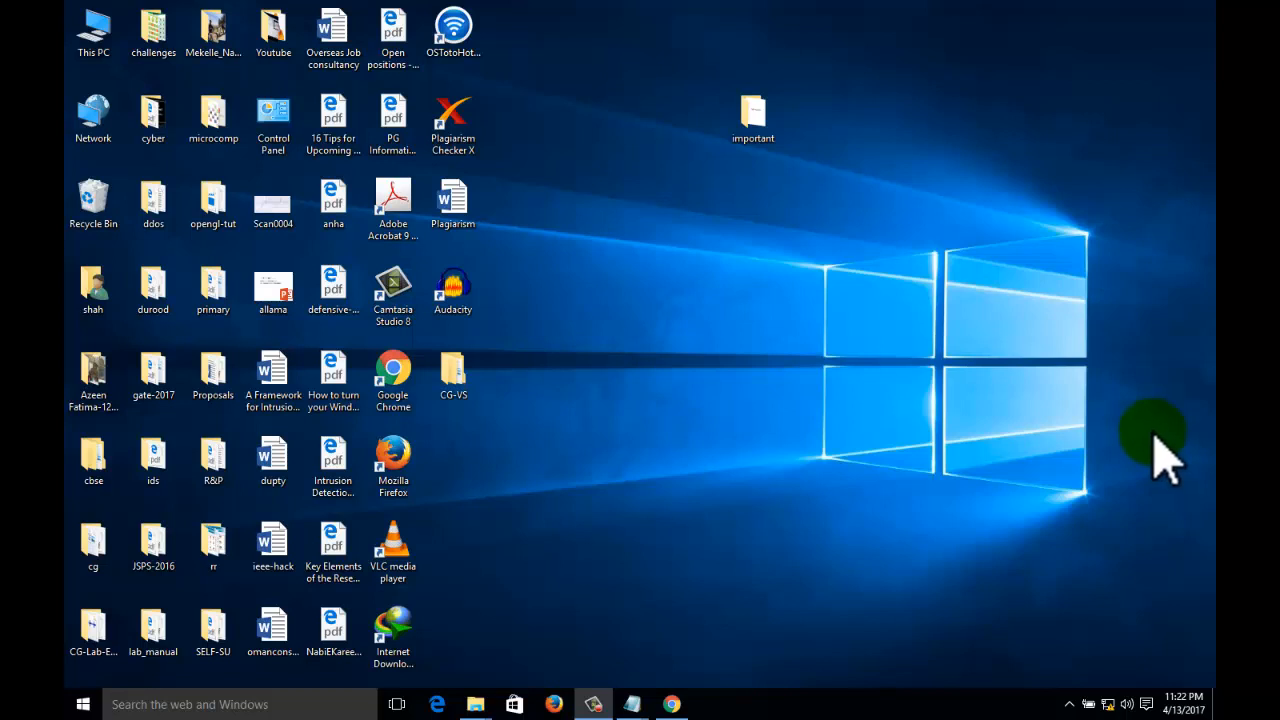
Bring up the Properties dialog for the 'important' desktop folder to mark it Hidden.
right_click(752, 114)
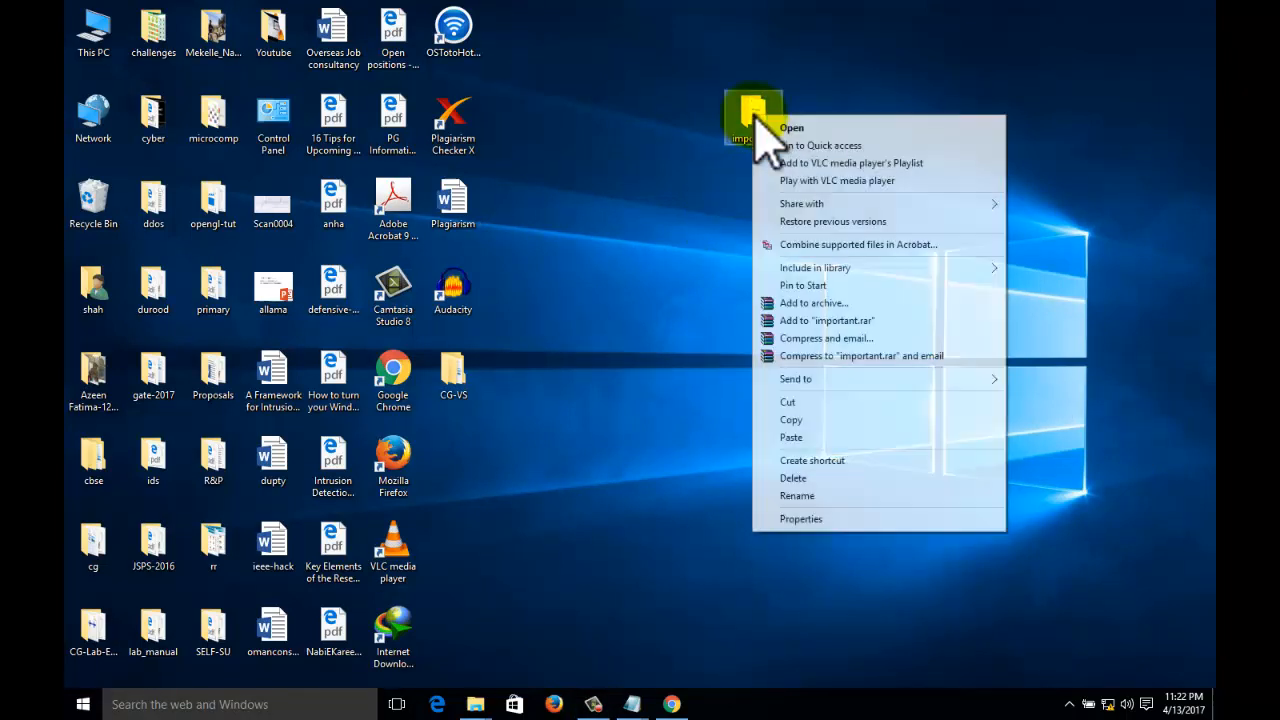
click(800, 518)
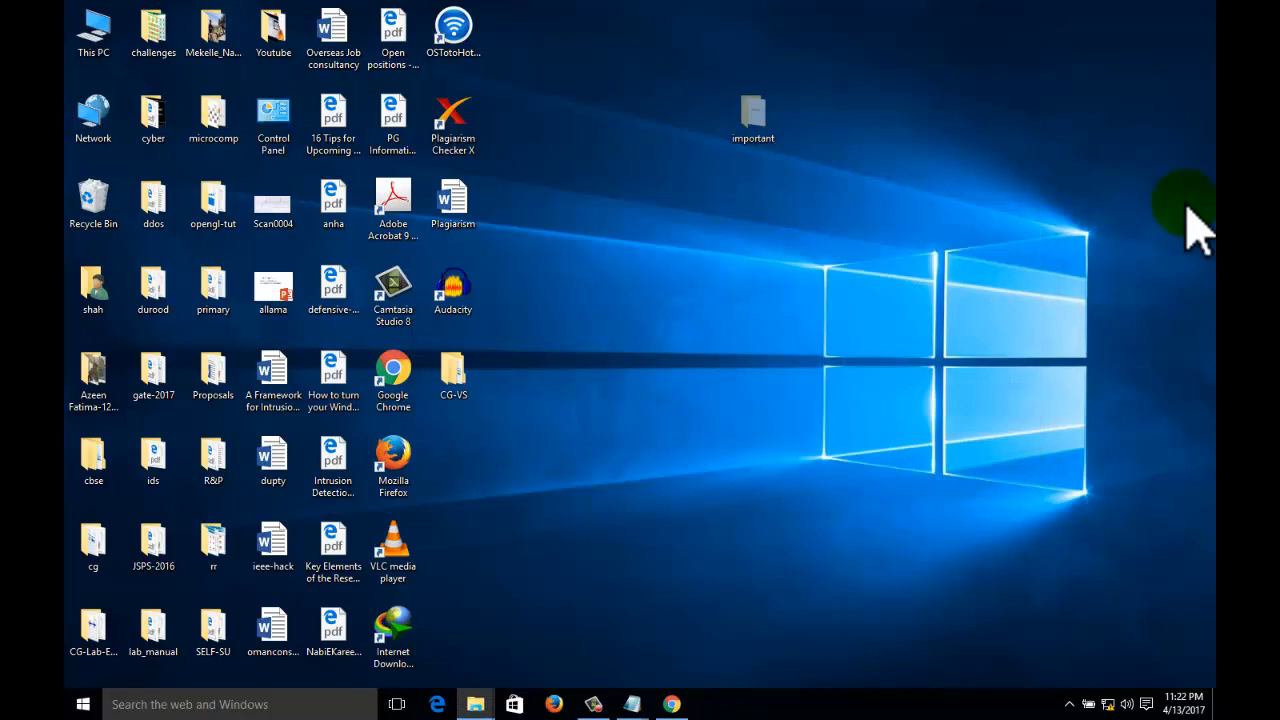
click(190, 704)
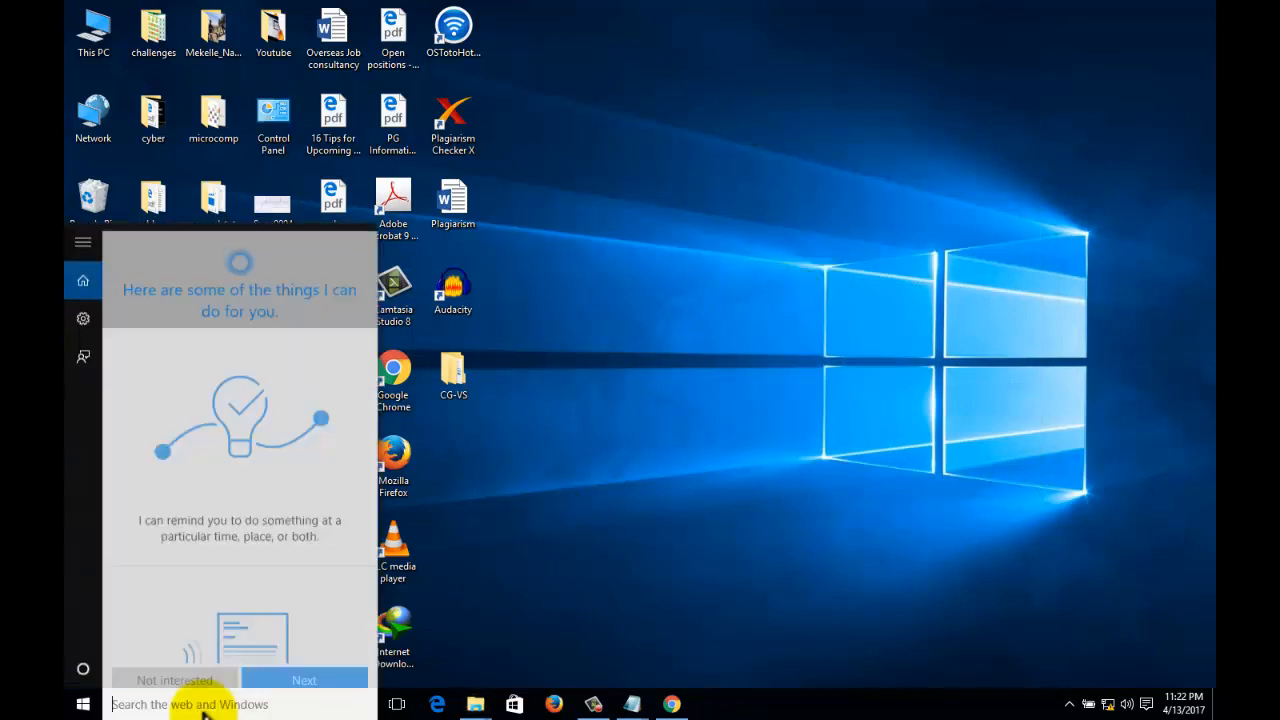
text(folder option)
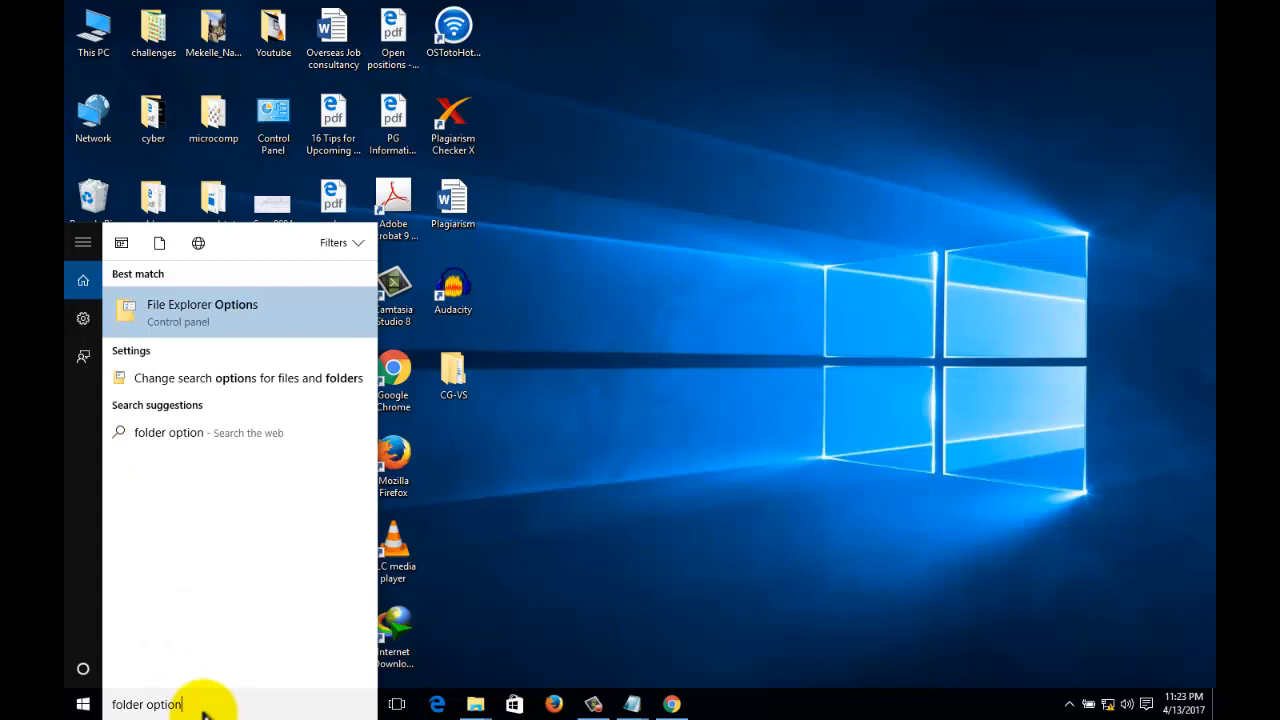
click(202, 304)
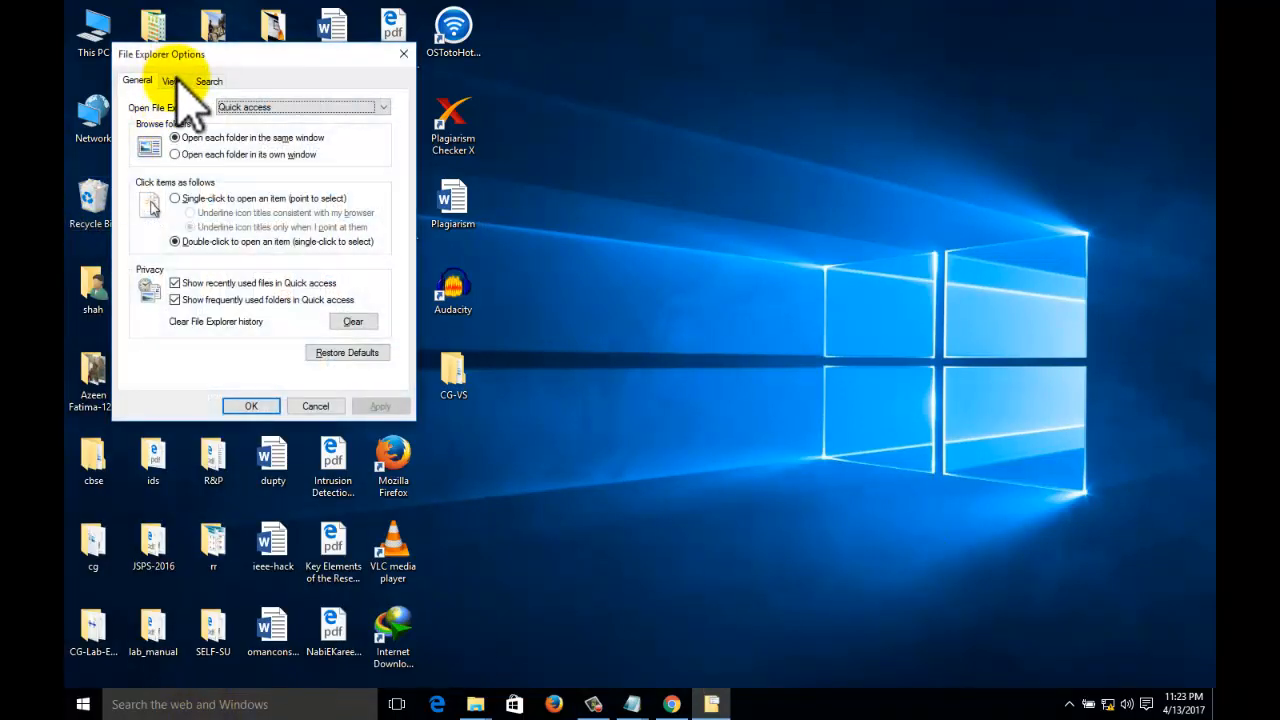
click(170, 80)
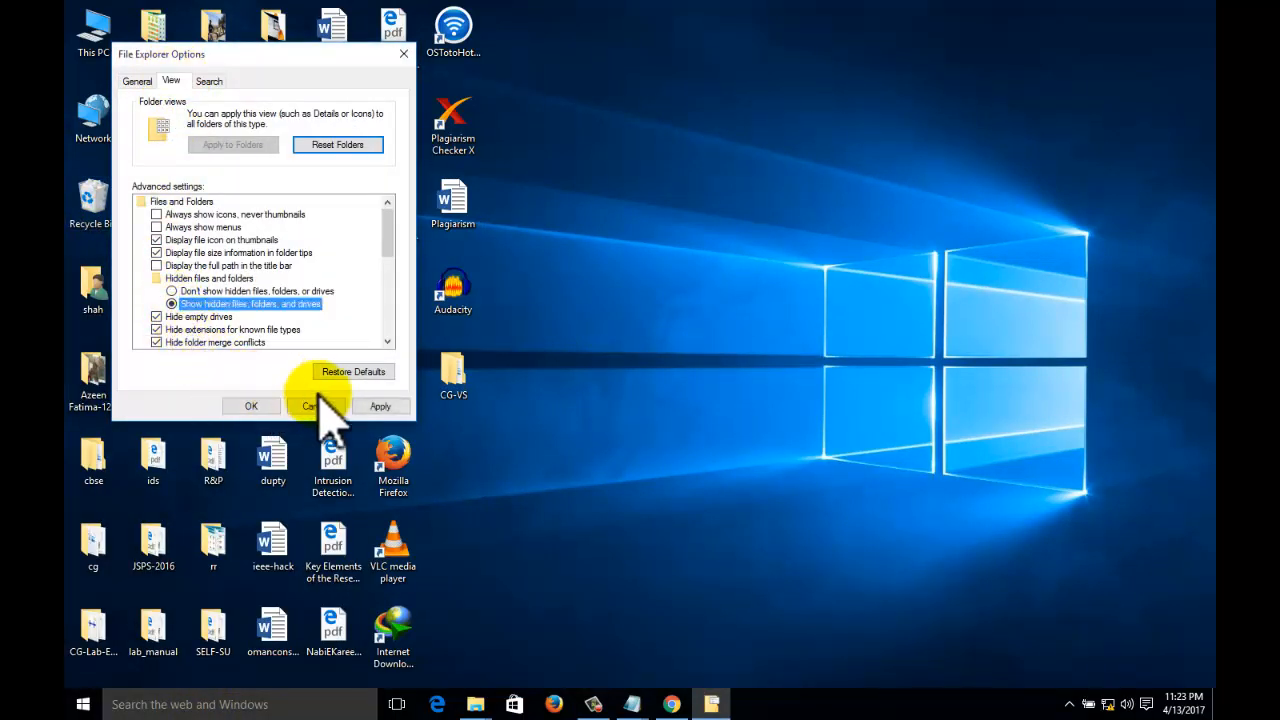
click(318, 406)
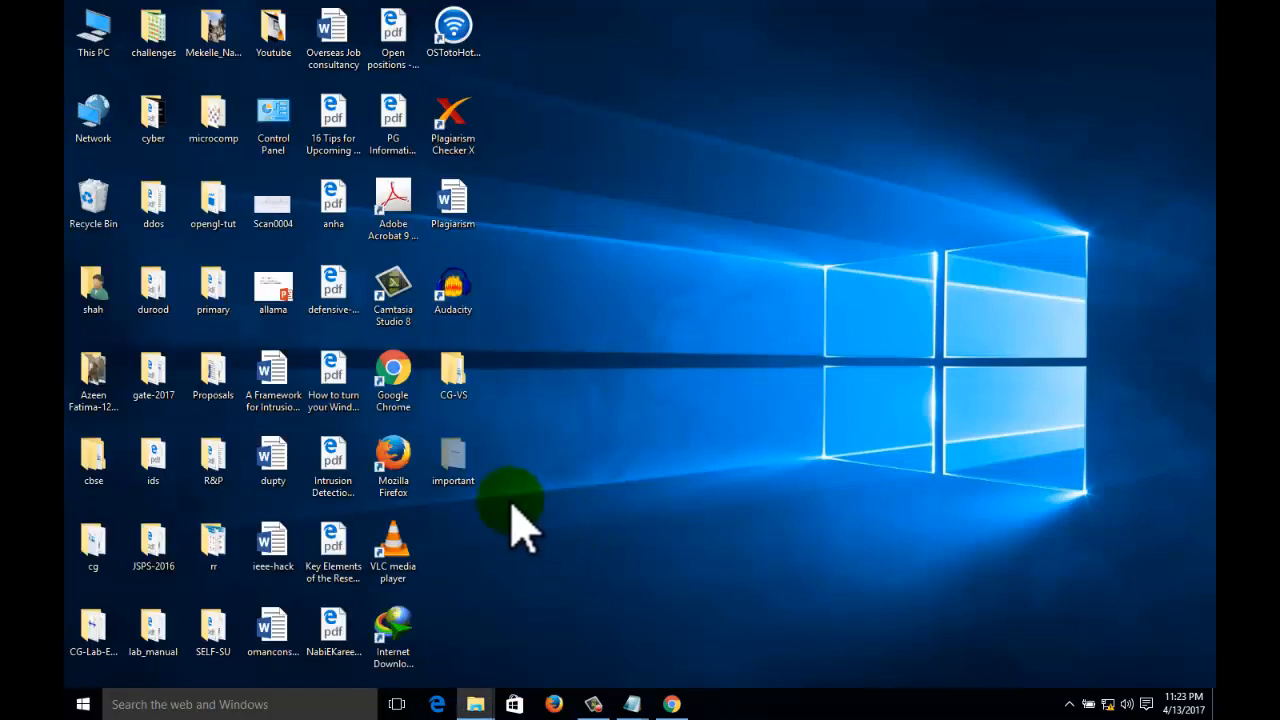
mouse_move(876, 390)
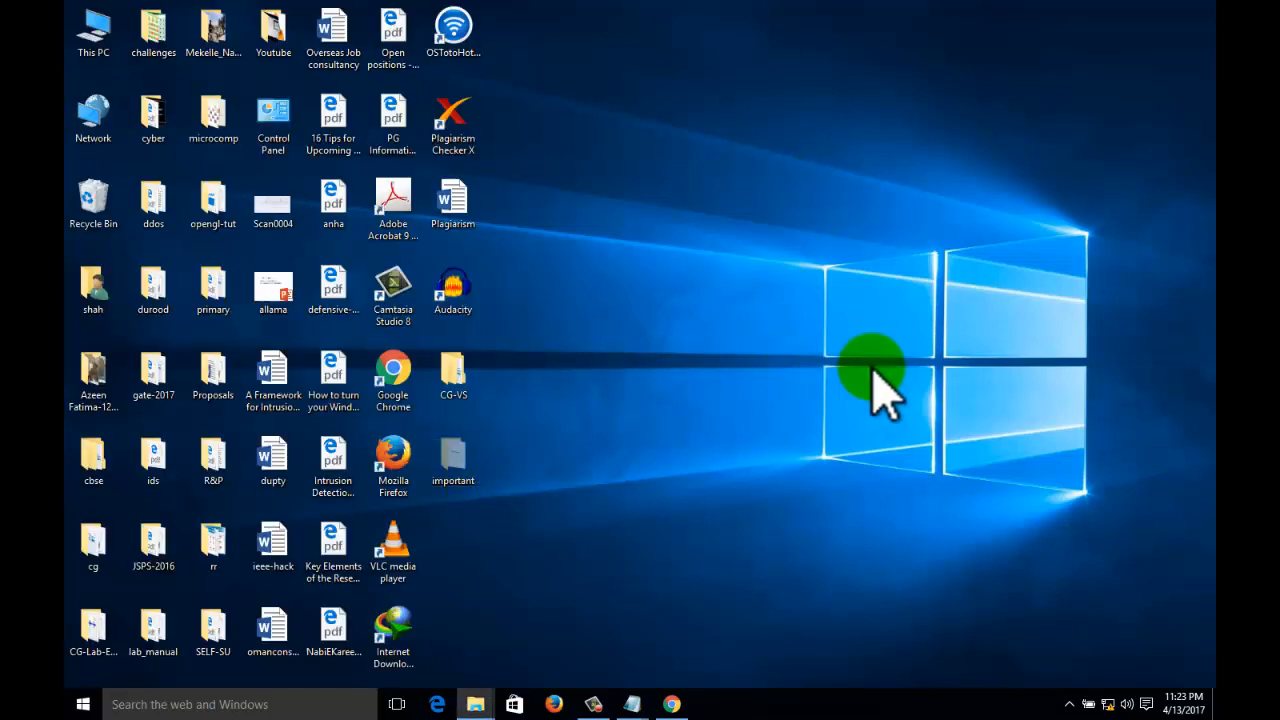
Clear the Hidden attribute on 'important' in Properties and apply it so the icon looks normal.
click(452, 460)
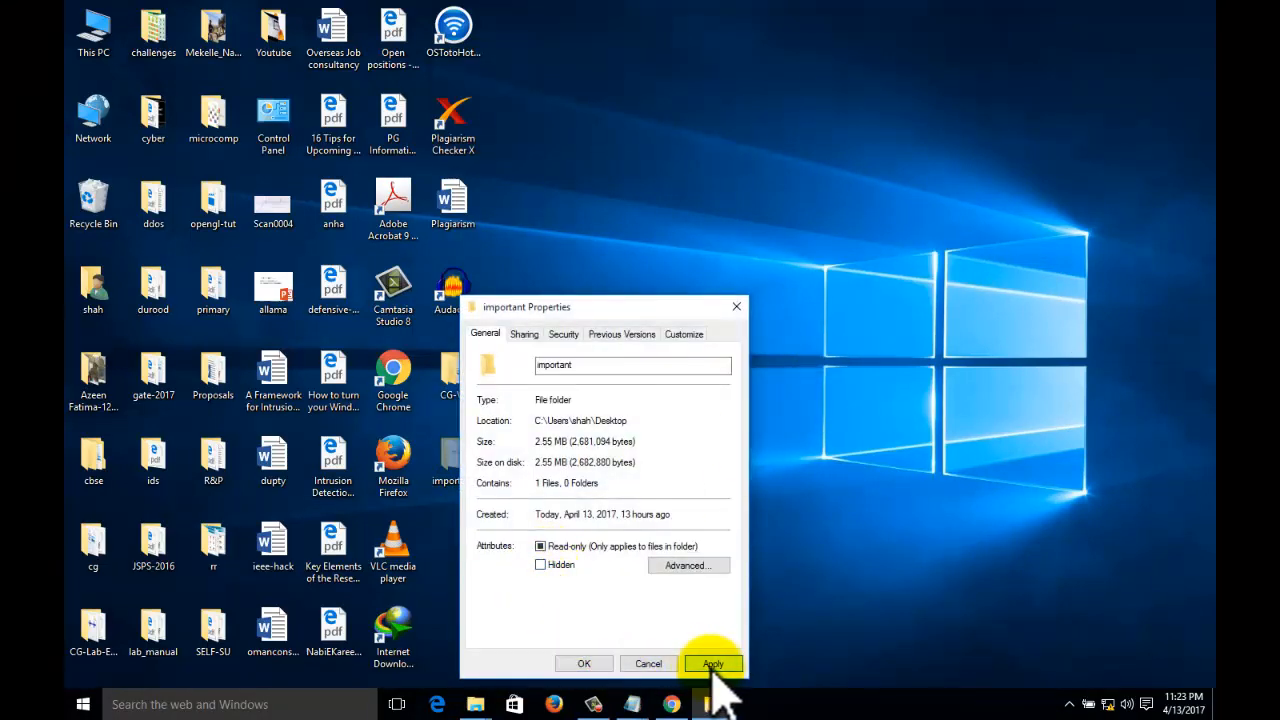
click(712, 664)
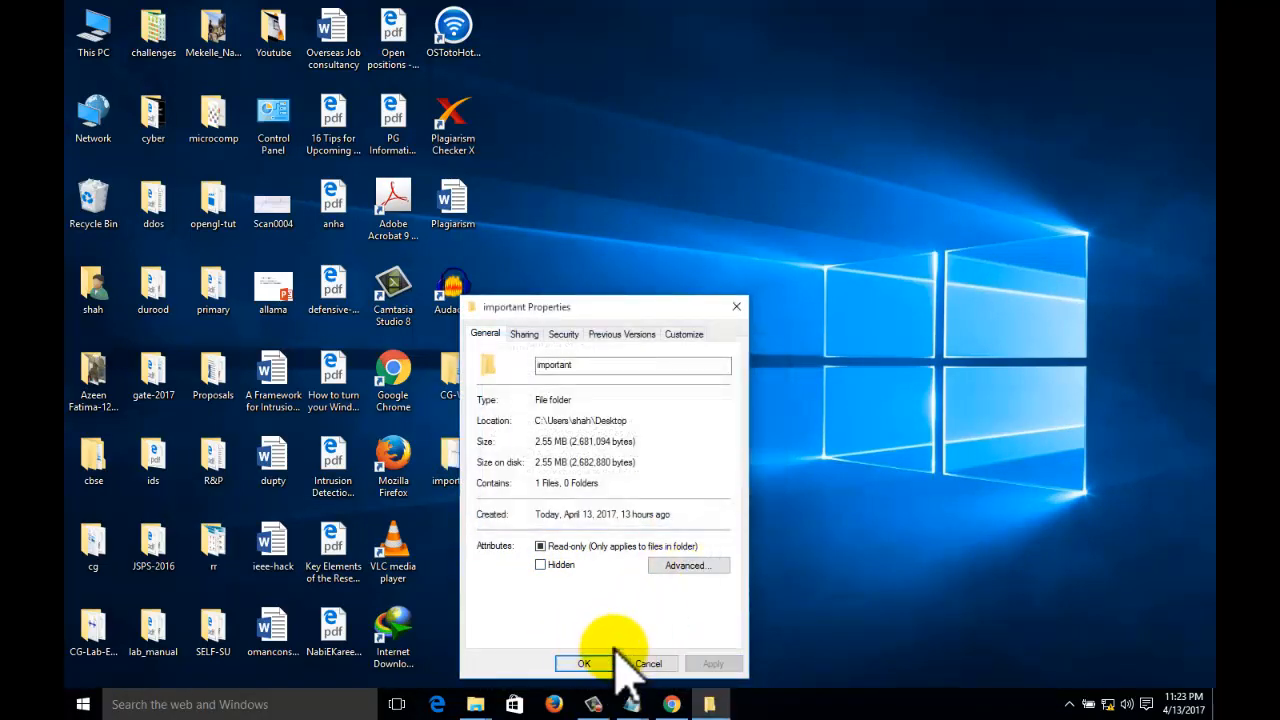
click(584, 664)
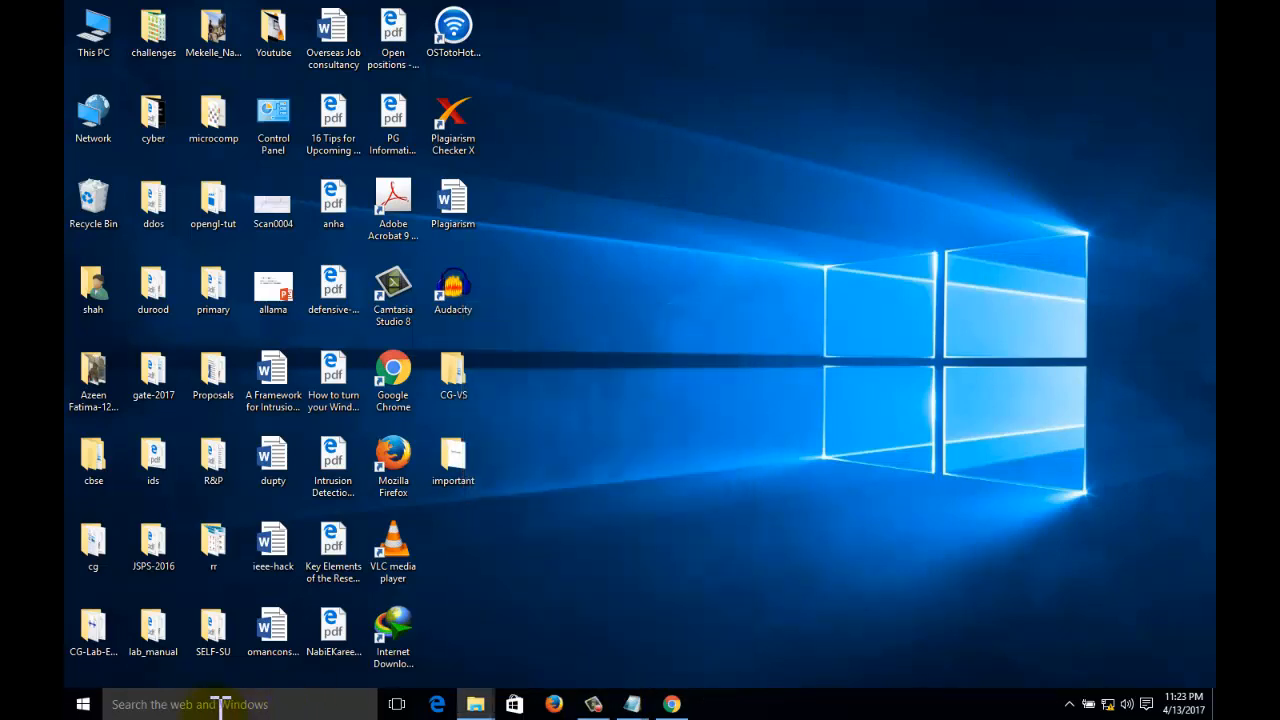
In File Explorer Options View settings, choose 'Don't show hidden files, folders, or drives'.
text(folder option)
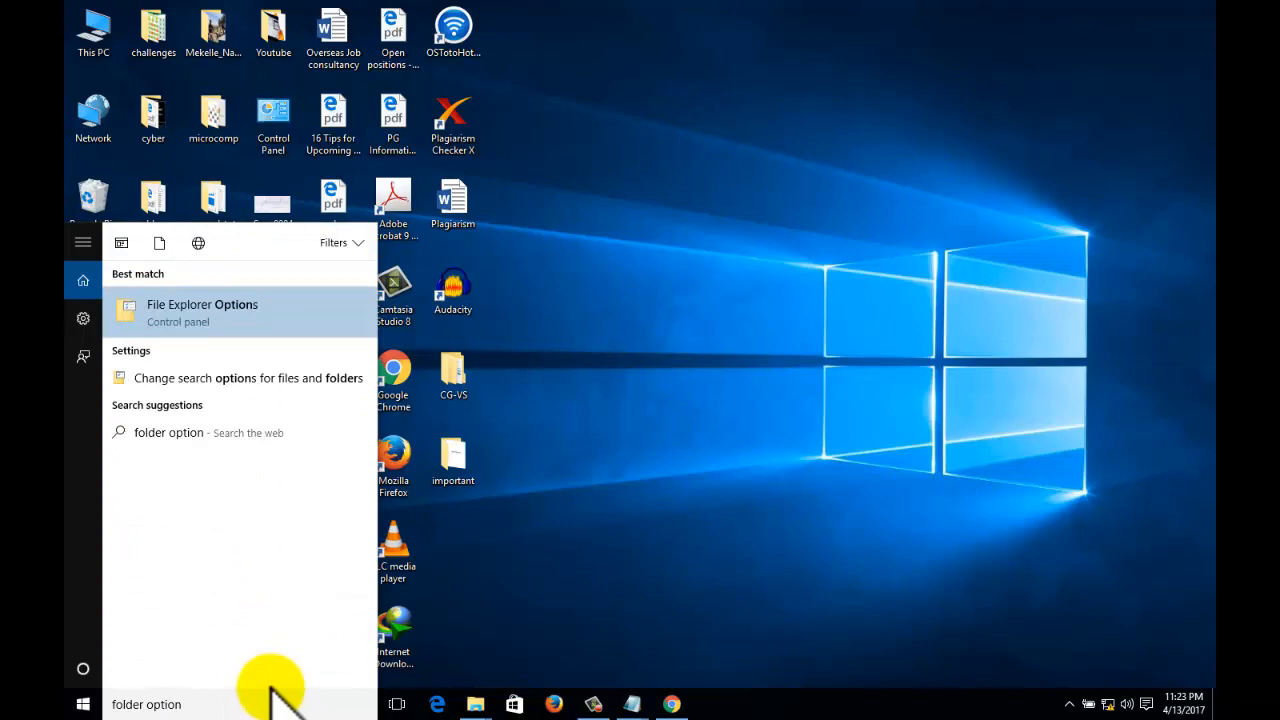
click(202, 312)
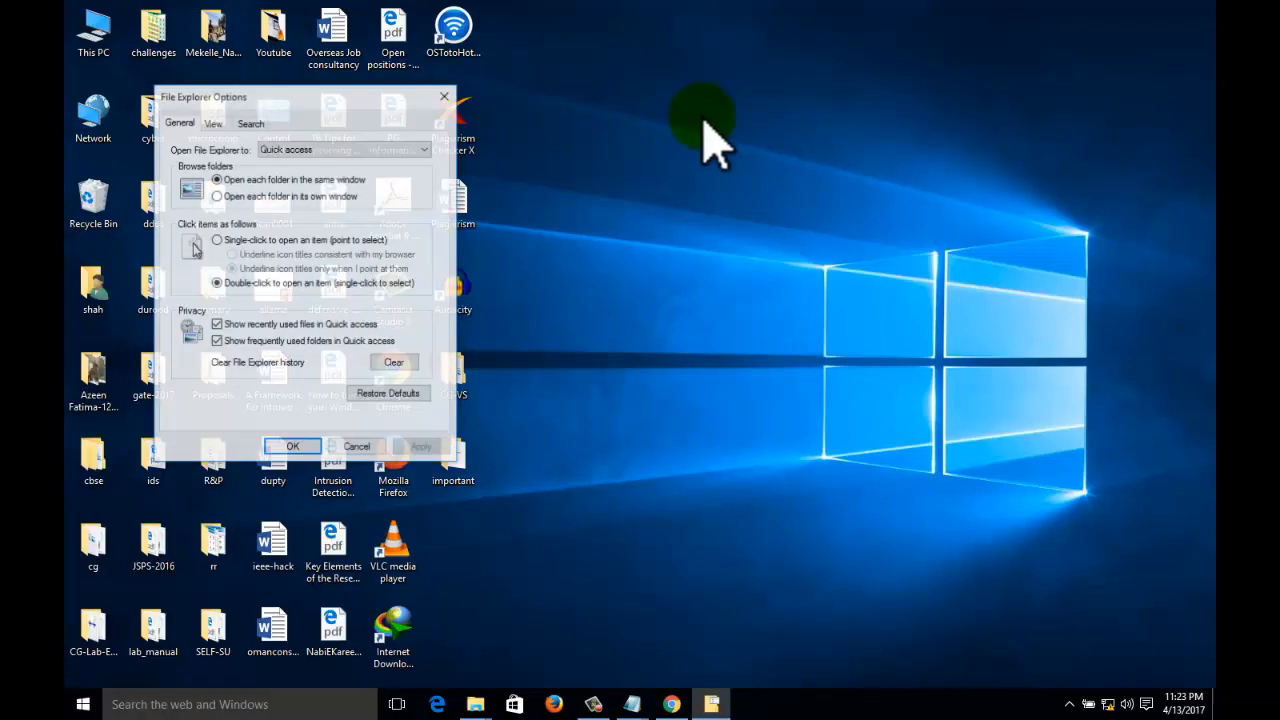
click(212, 122)
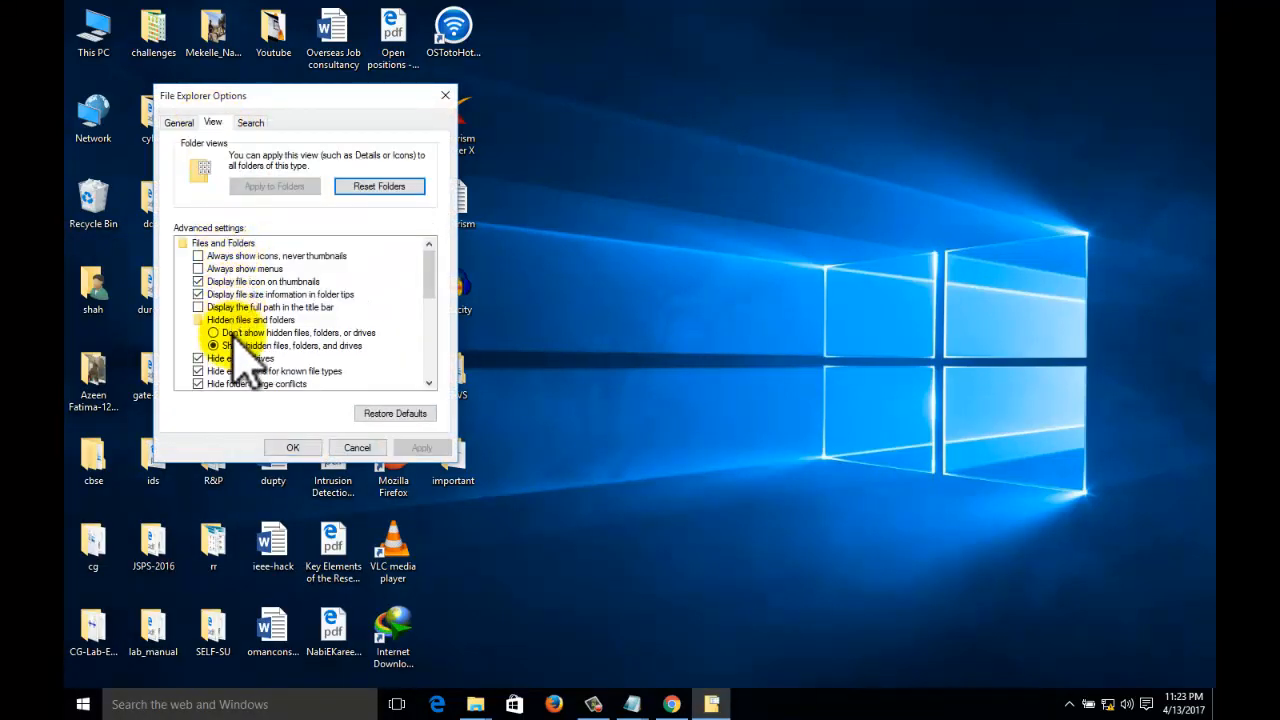
click(292, 448)
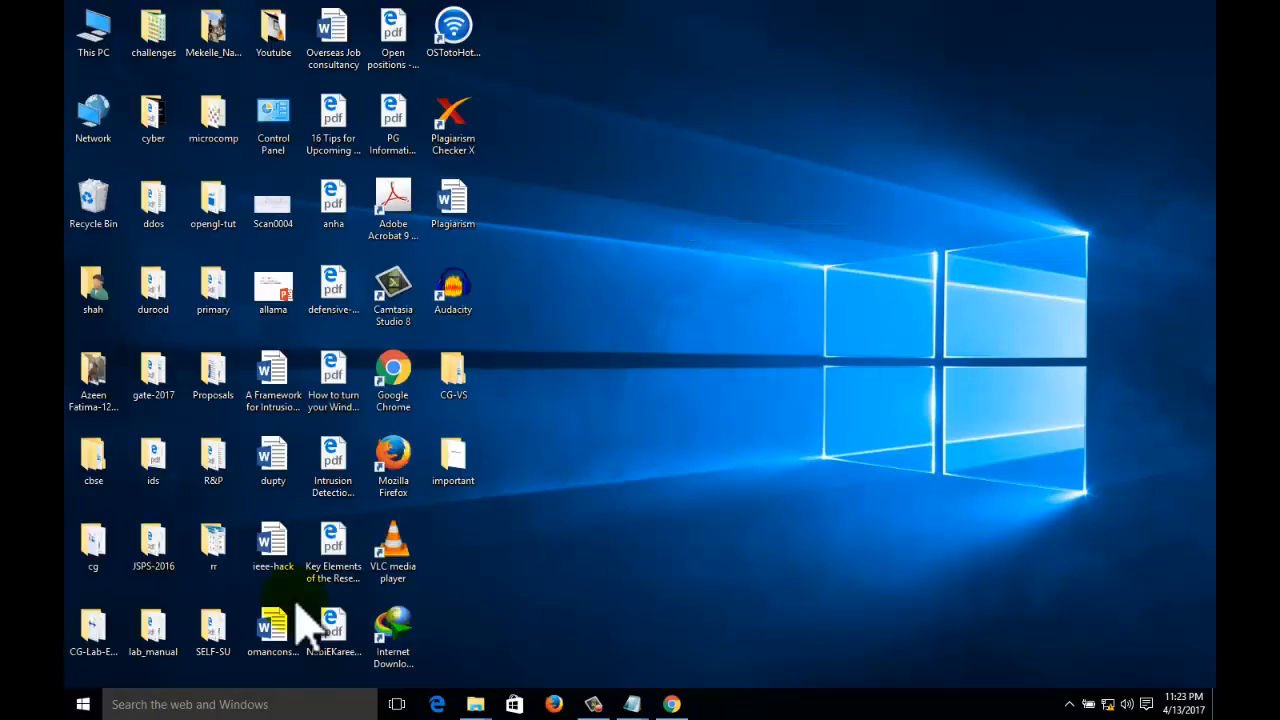
mouse_move(452, 460)
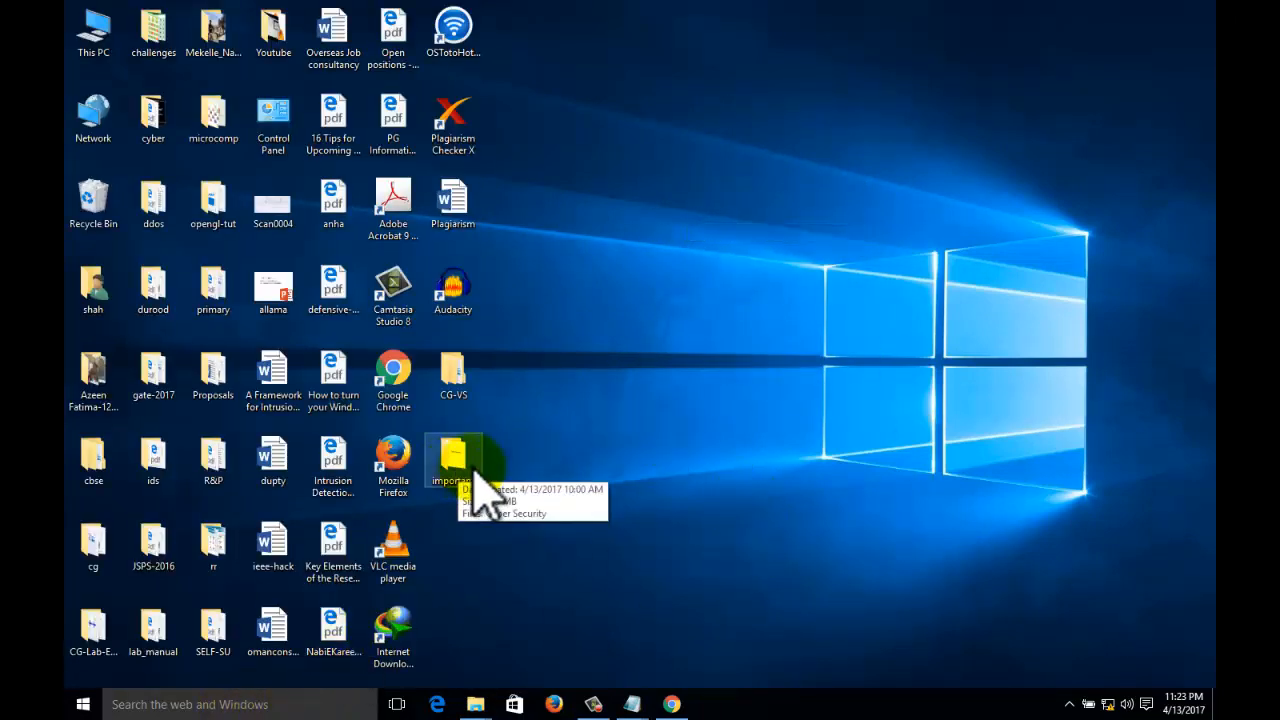
Move 'important' to the top middle of the desktop, then browse This PC > Desktop in File Explorer.
drag(452, 456, 812, 210)
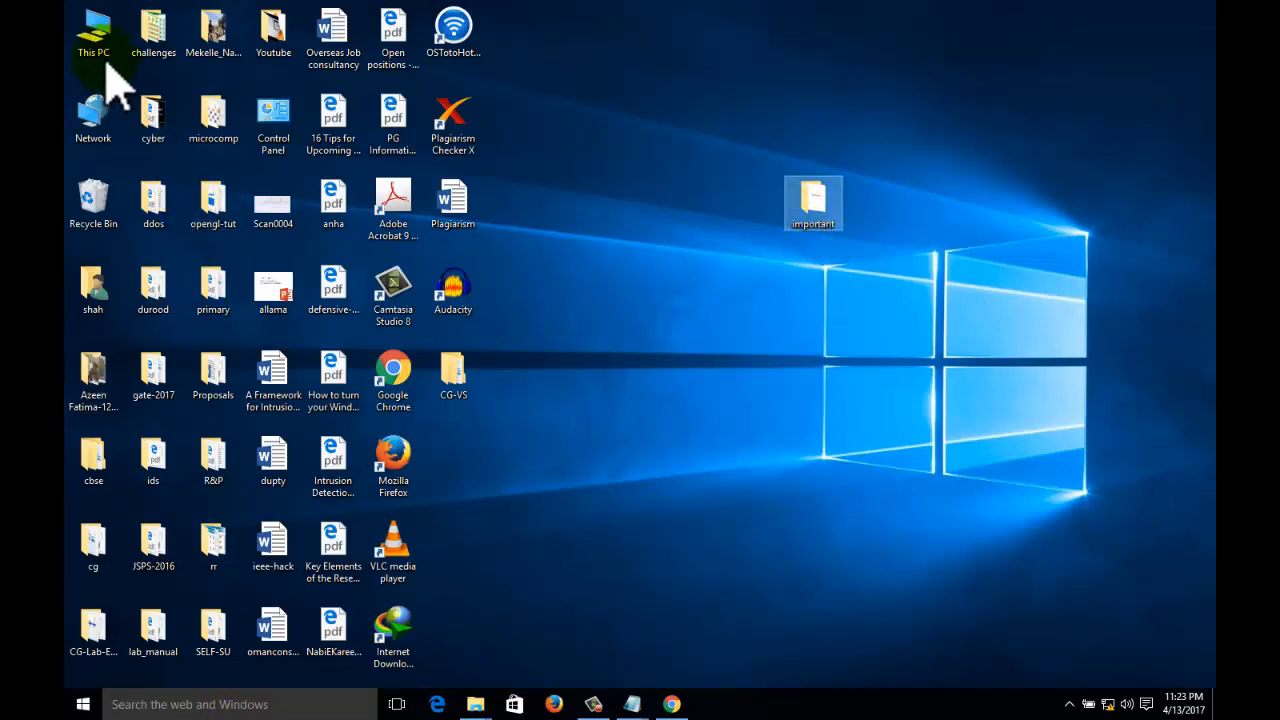
double_click(92, 30)
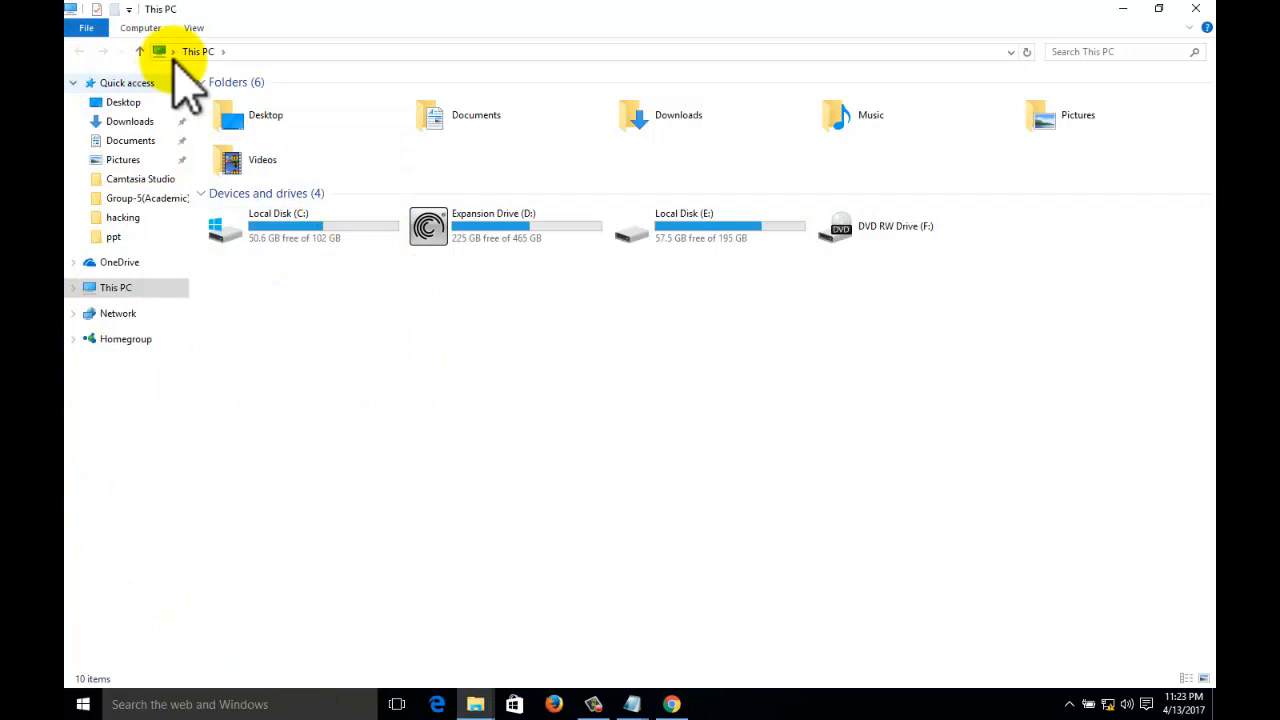
double_click(264, 114)
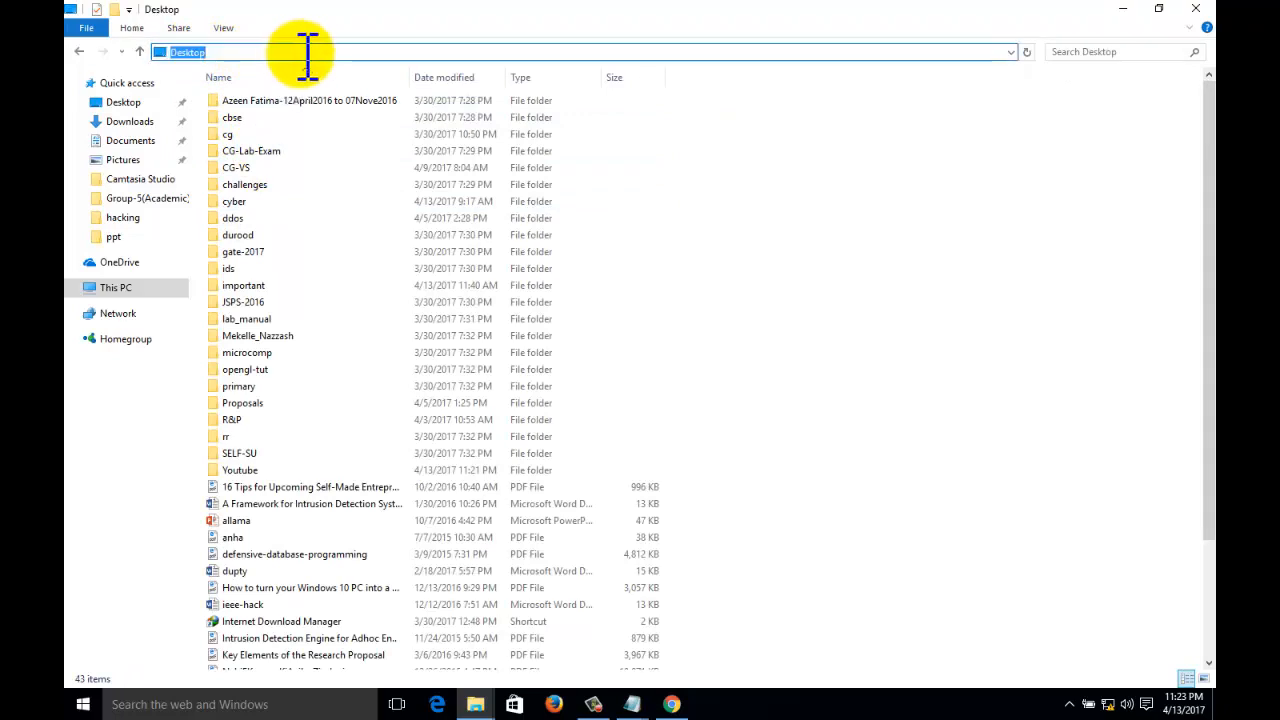
Launch cmd at the Desktop path and run attrib +h +s +r Important to hide the folder.
text(cmd)
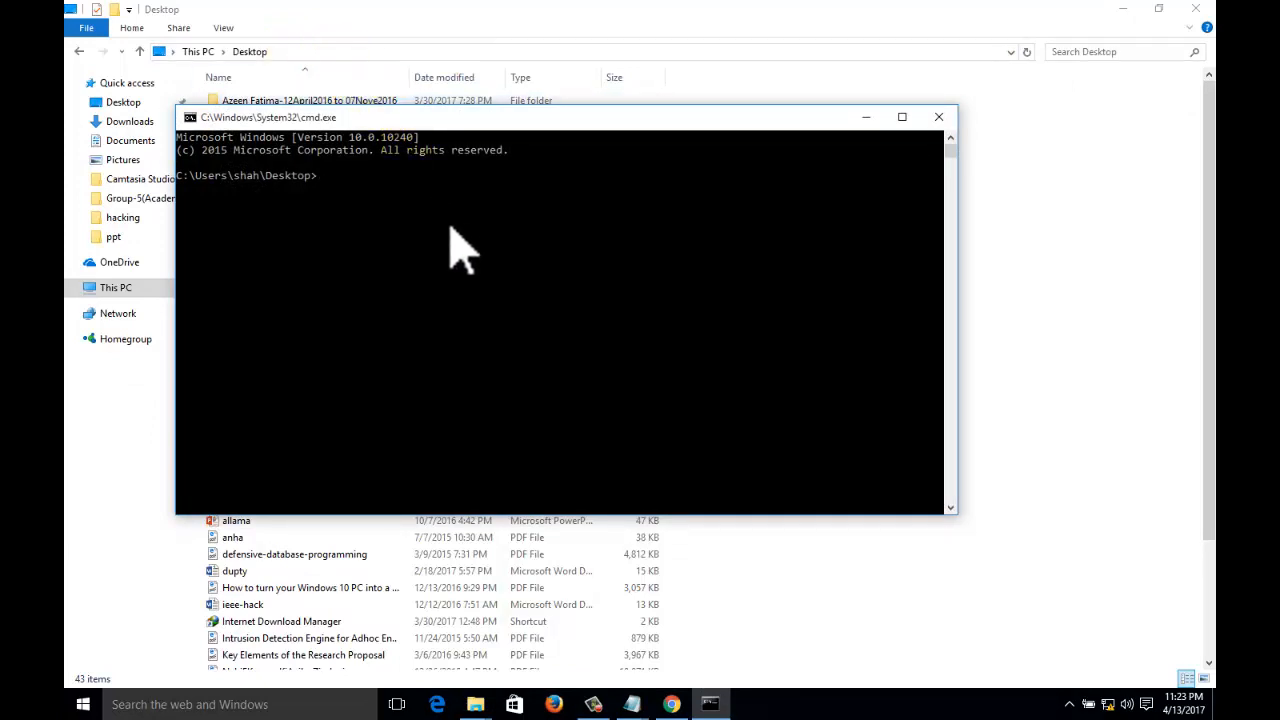
mouse_move(276, 216)
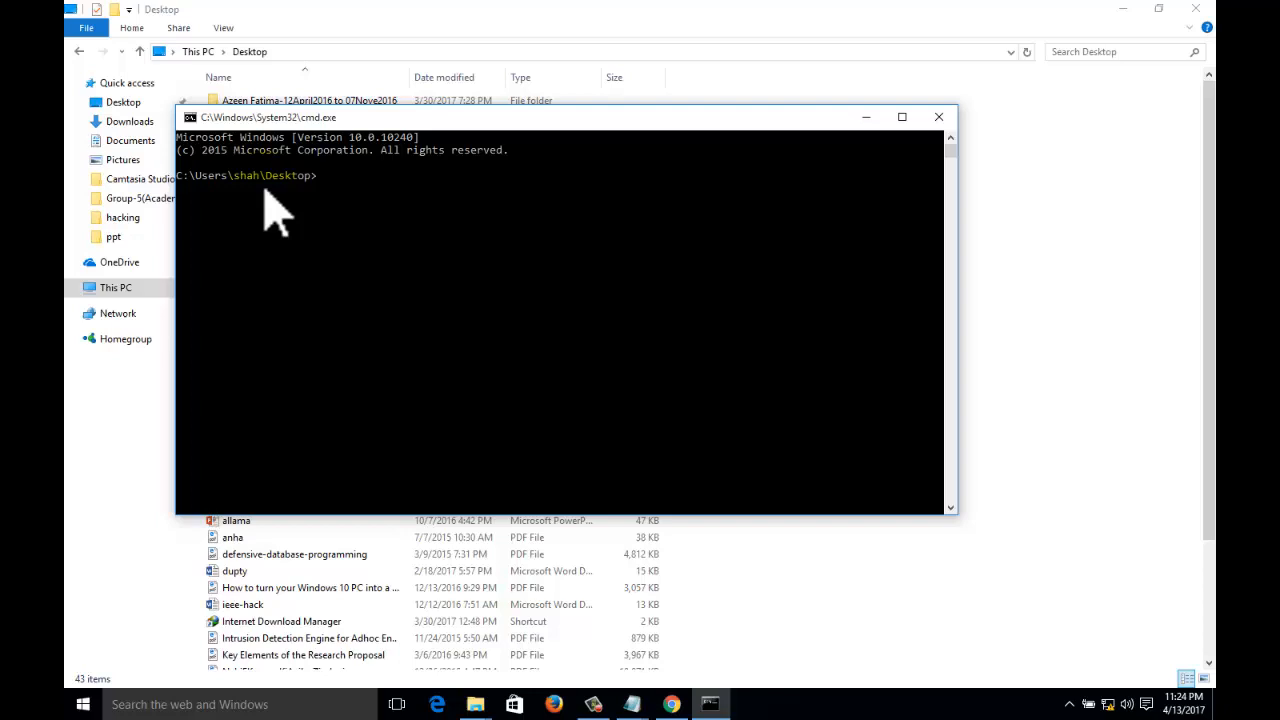
mouse_move(432, 240)
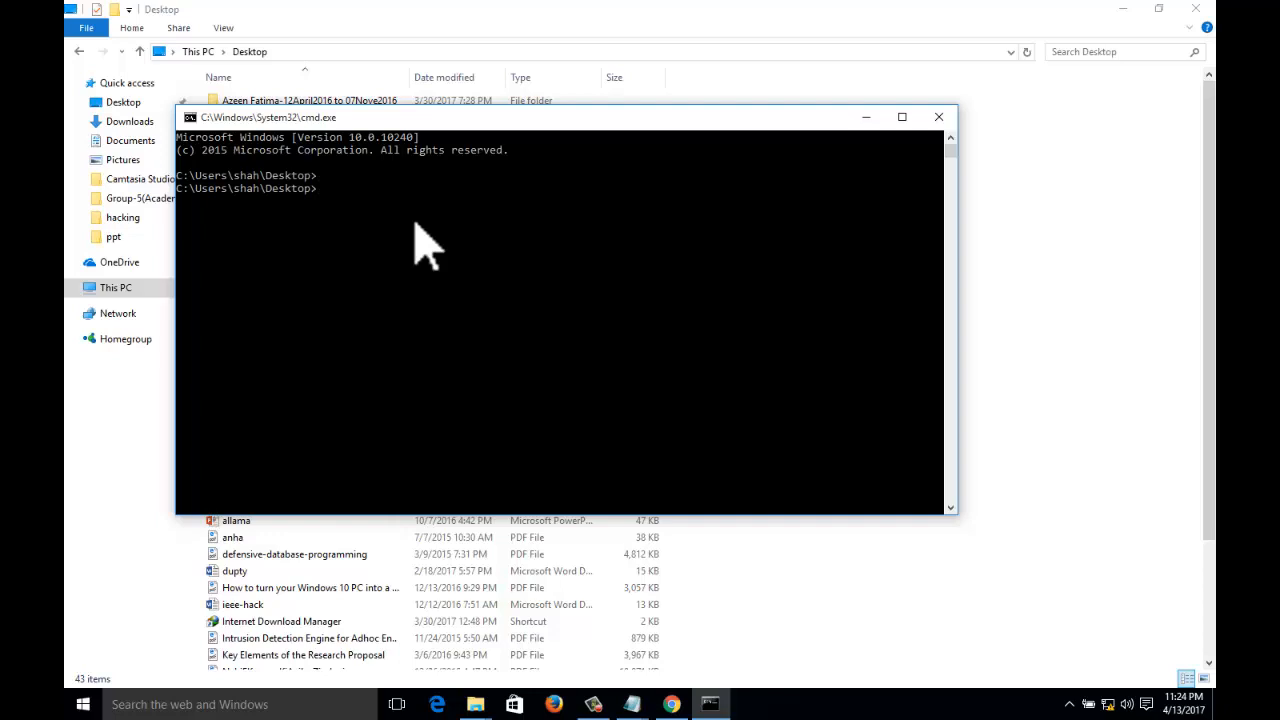
text(Attrib)
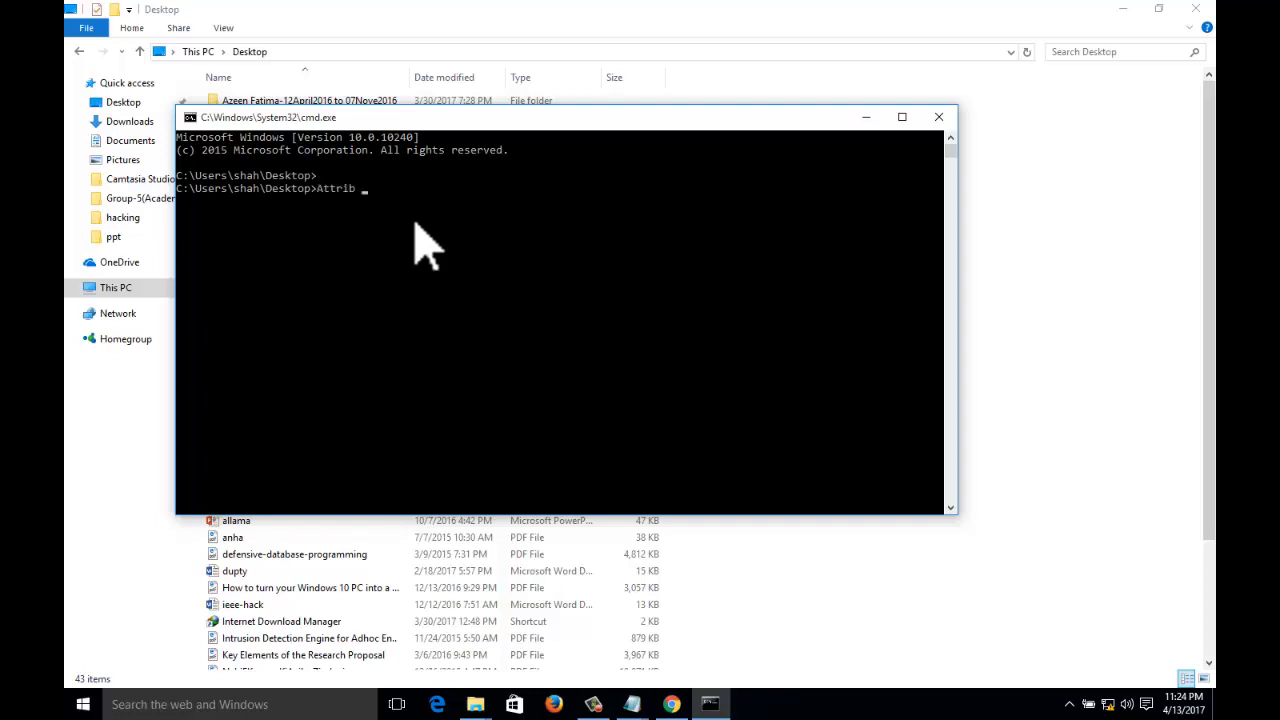
text(+h +)
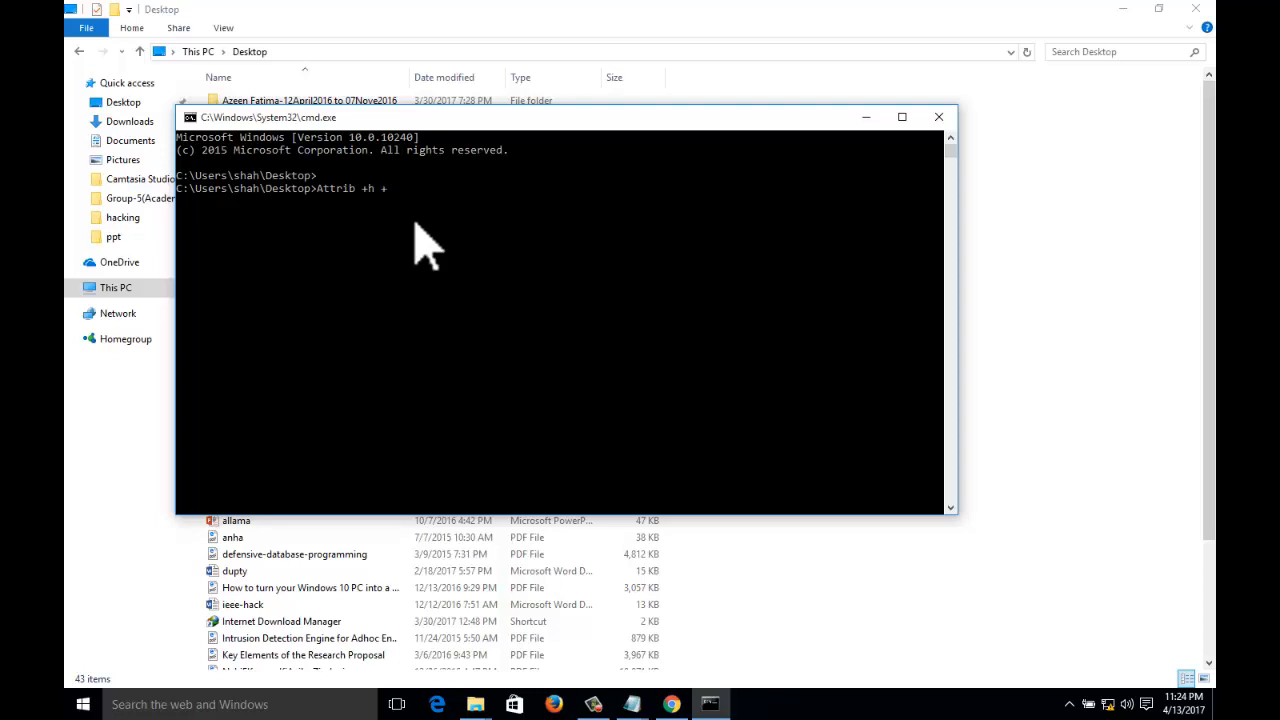
text(s)
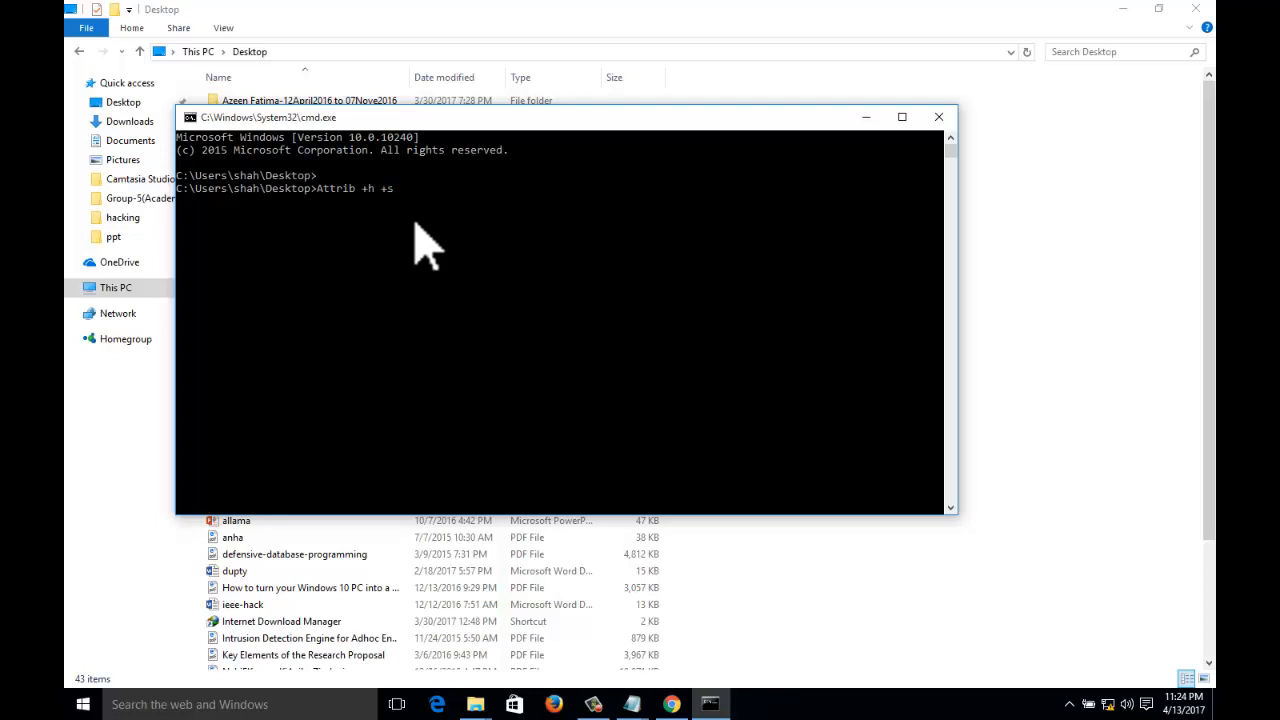
text(+r)
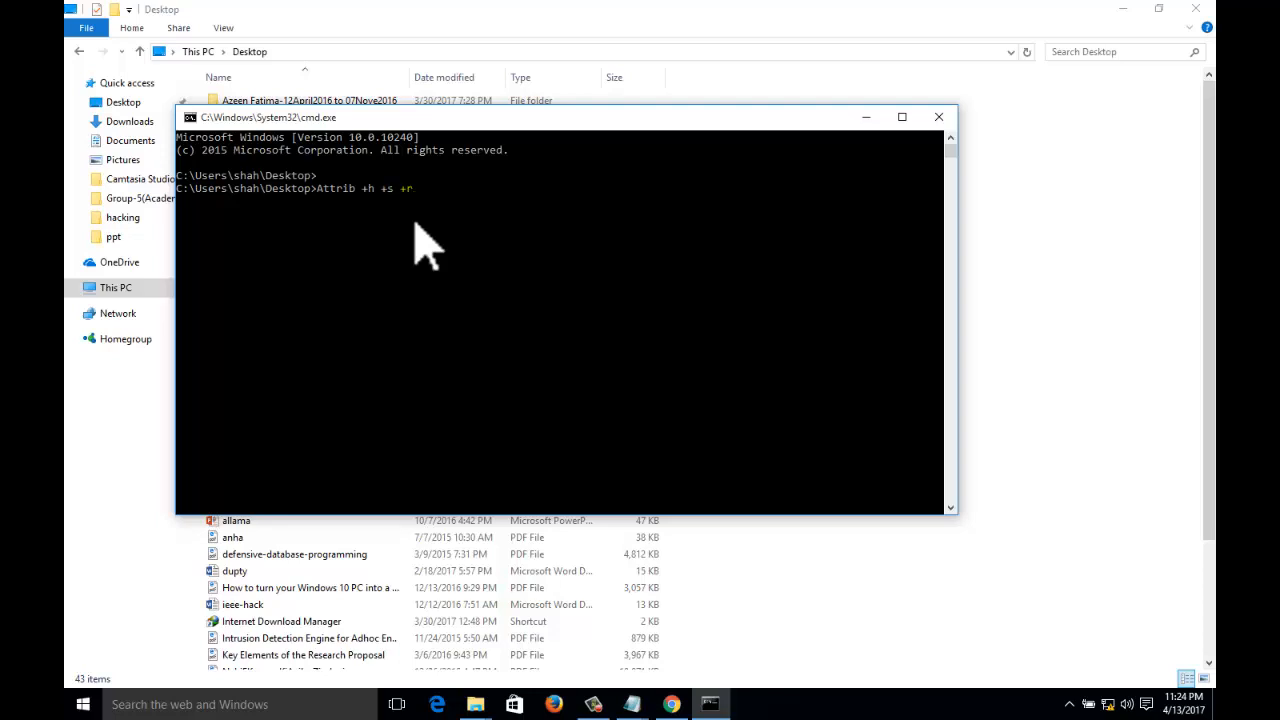
text(Importan)
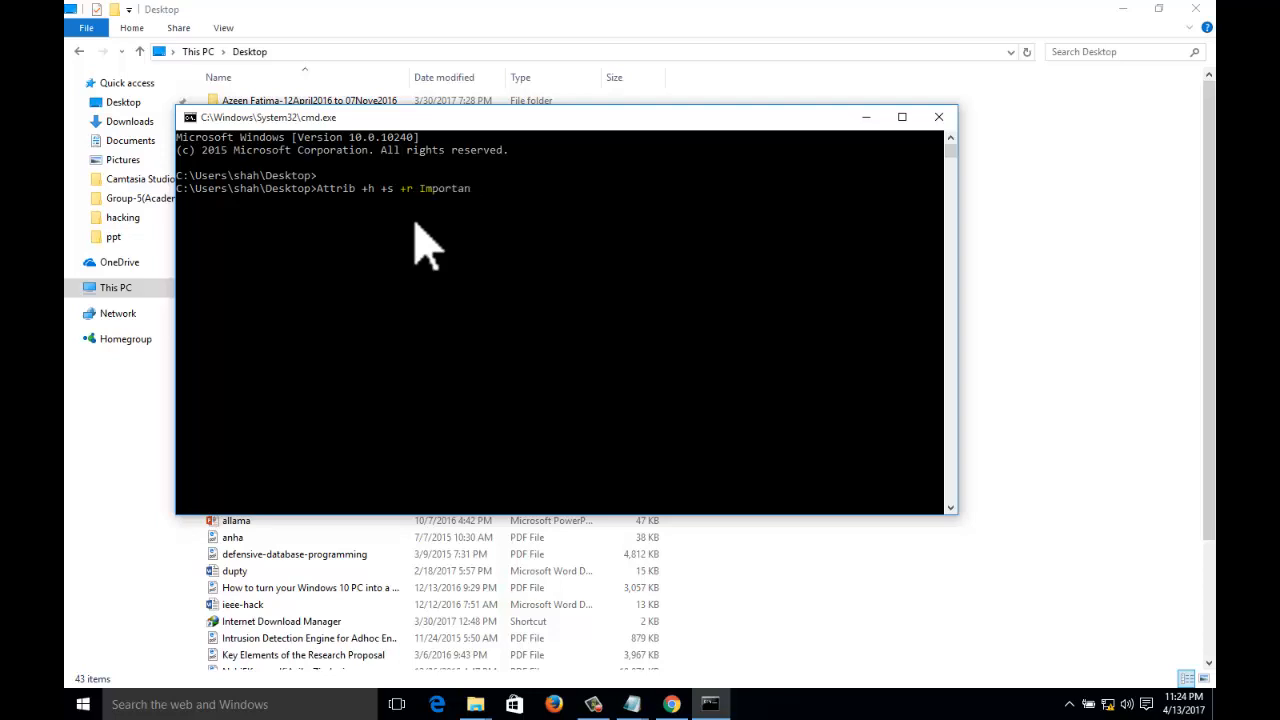
key(enter)
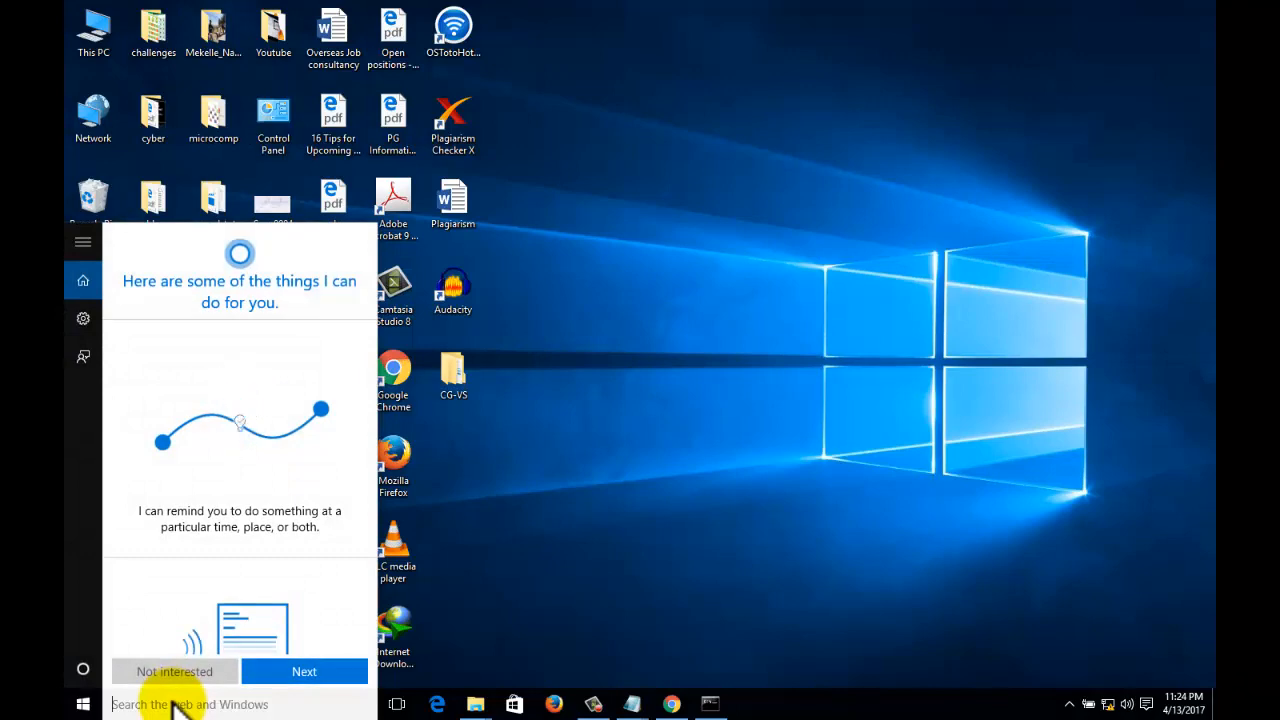
text(folder op)
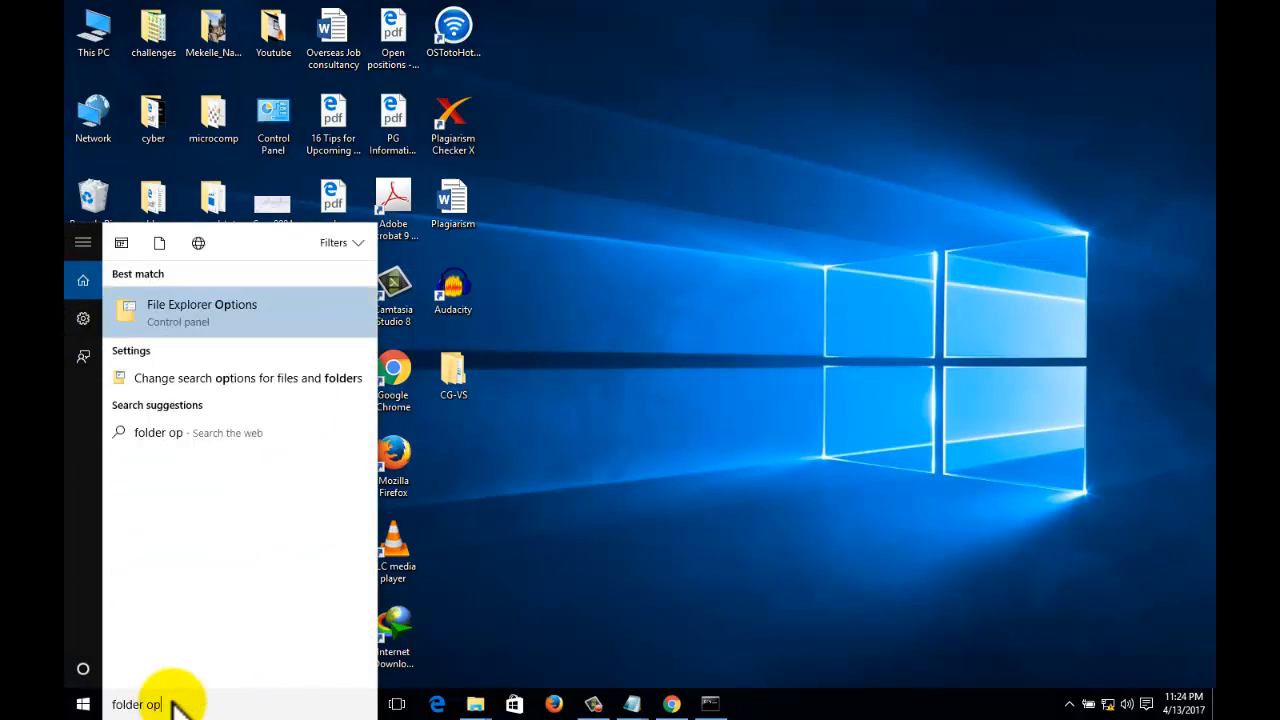
click(200, 304)
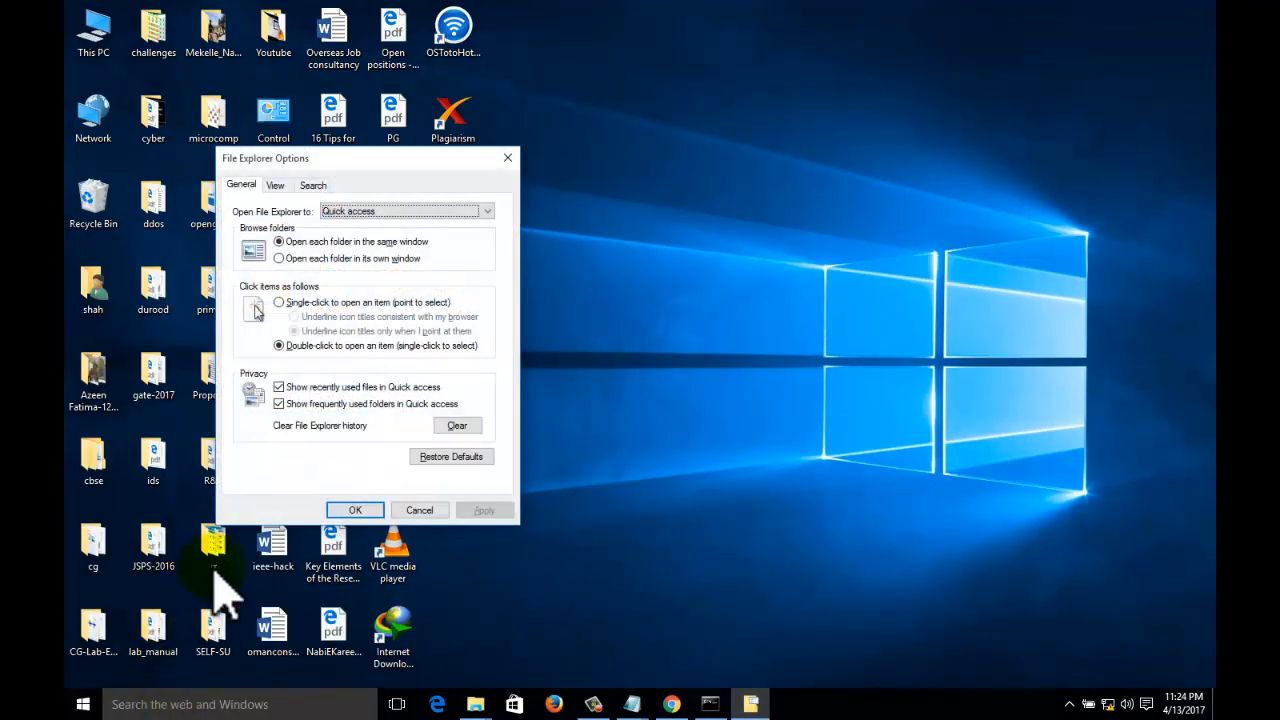
click(276, 184)
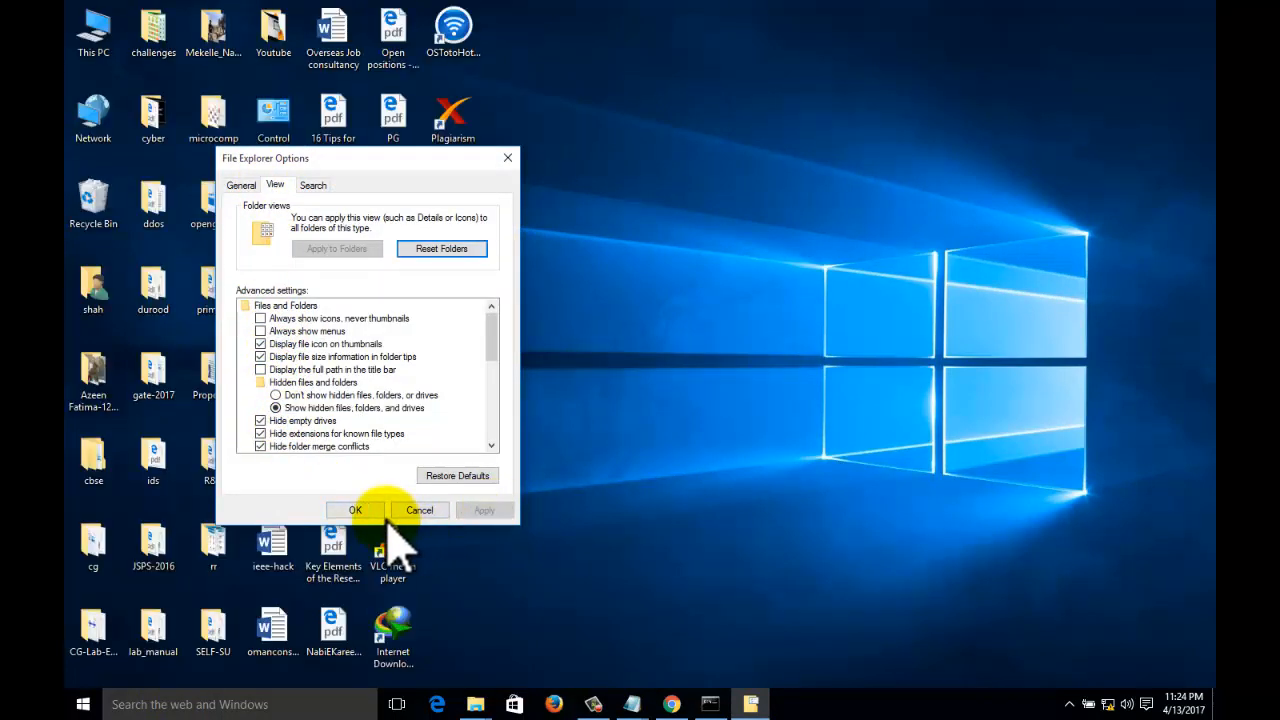
click(356, 510)
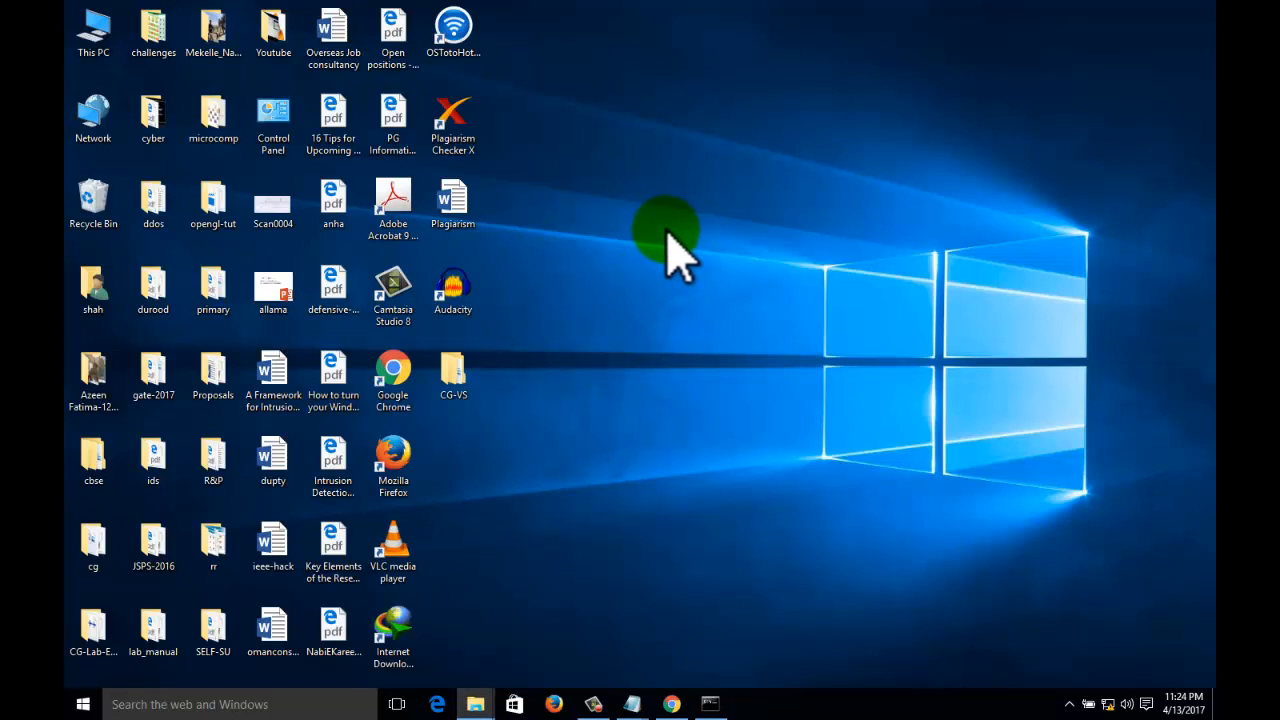
mouse_move(656, 480)
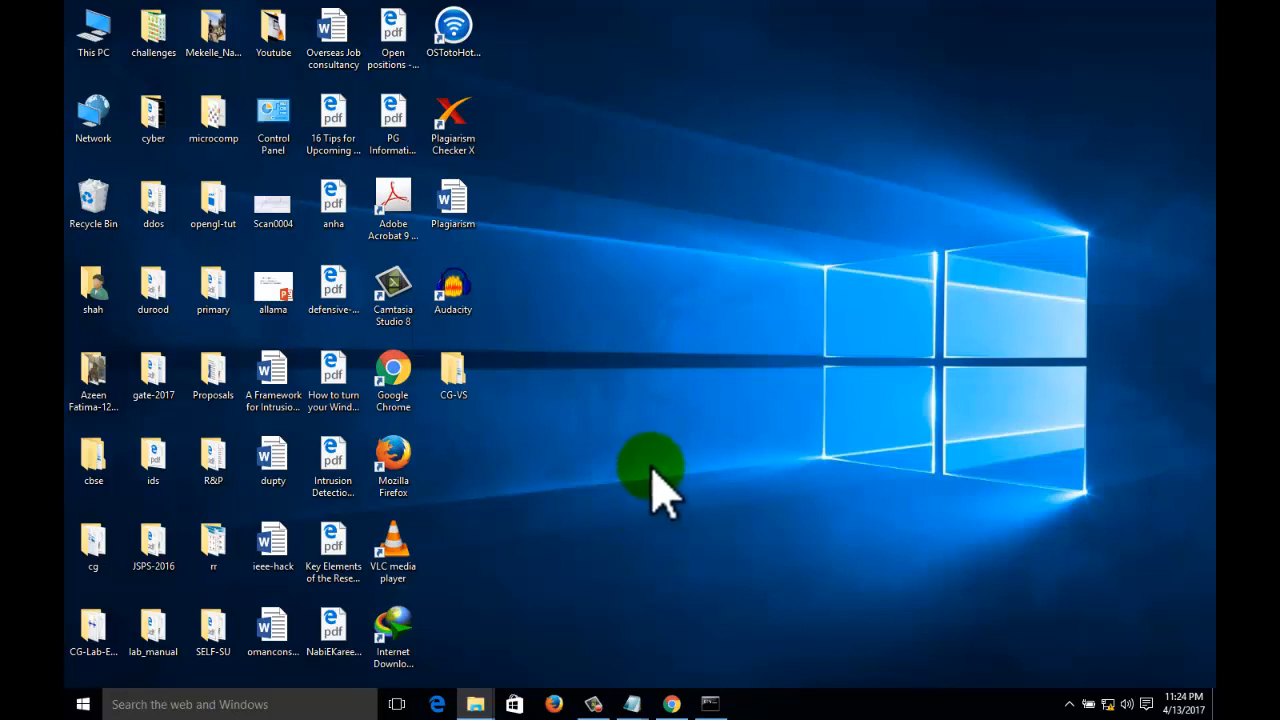
mouse_move(616, 576)
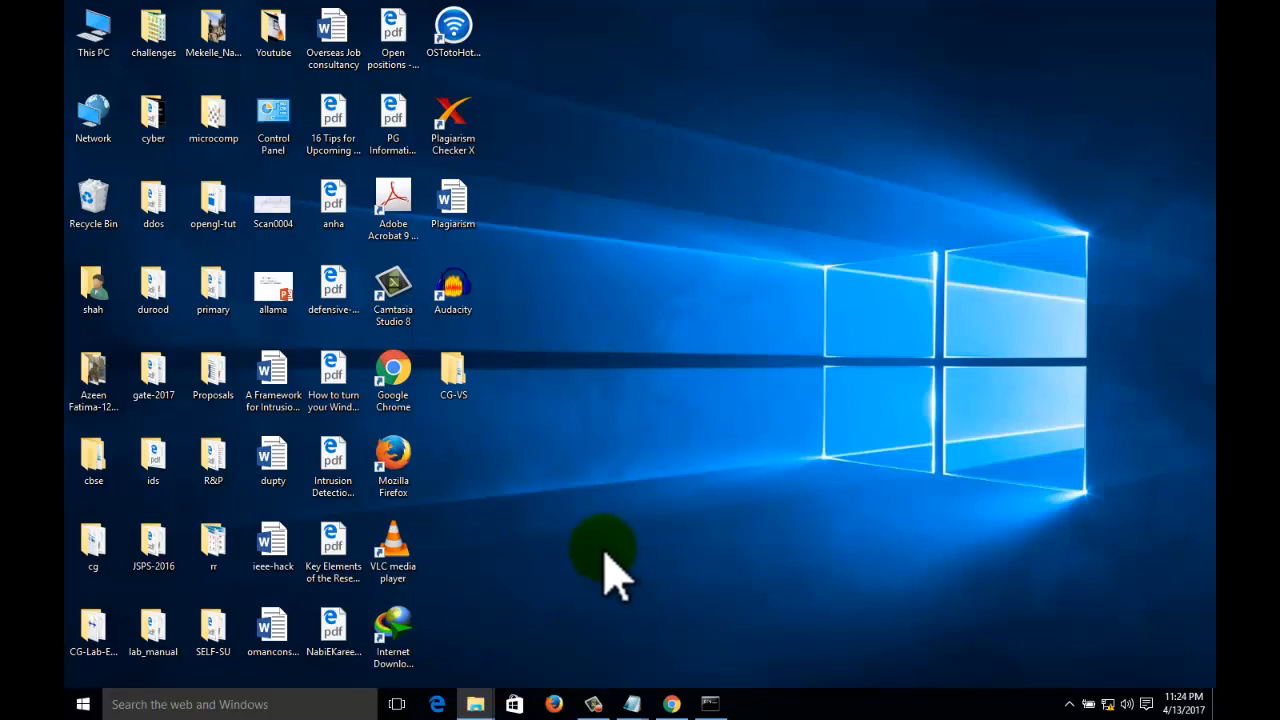
mouse_move(636, 584)
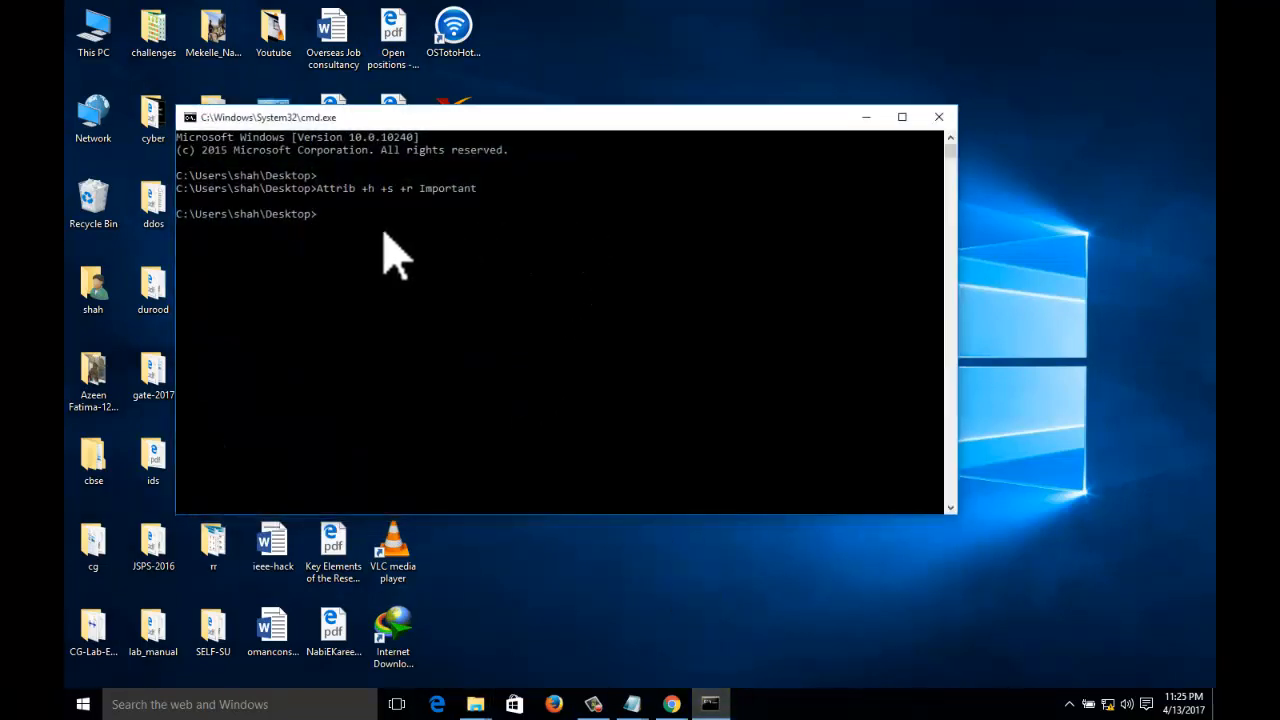
Run a second attrib command on Important to clear its hidden, system and read-only marks.
text(Attrib +h +s +r Important)
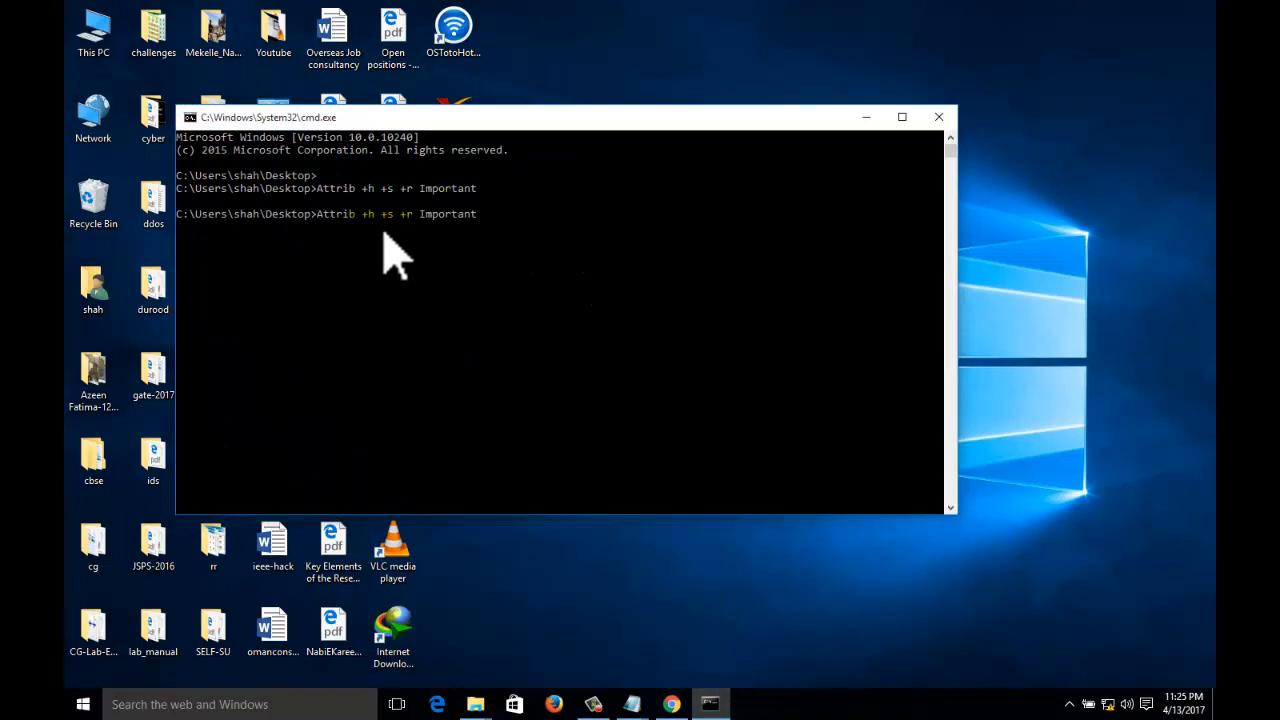
text(r)
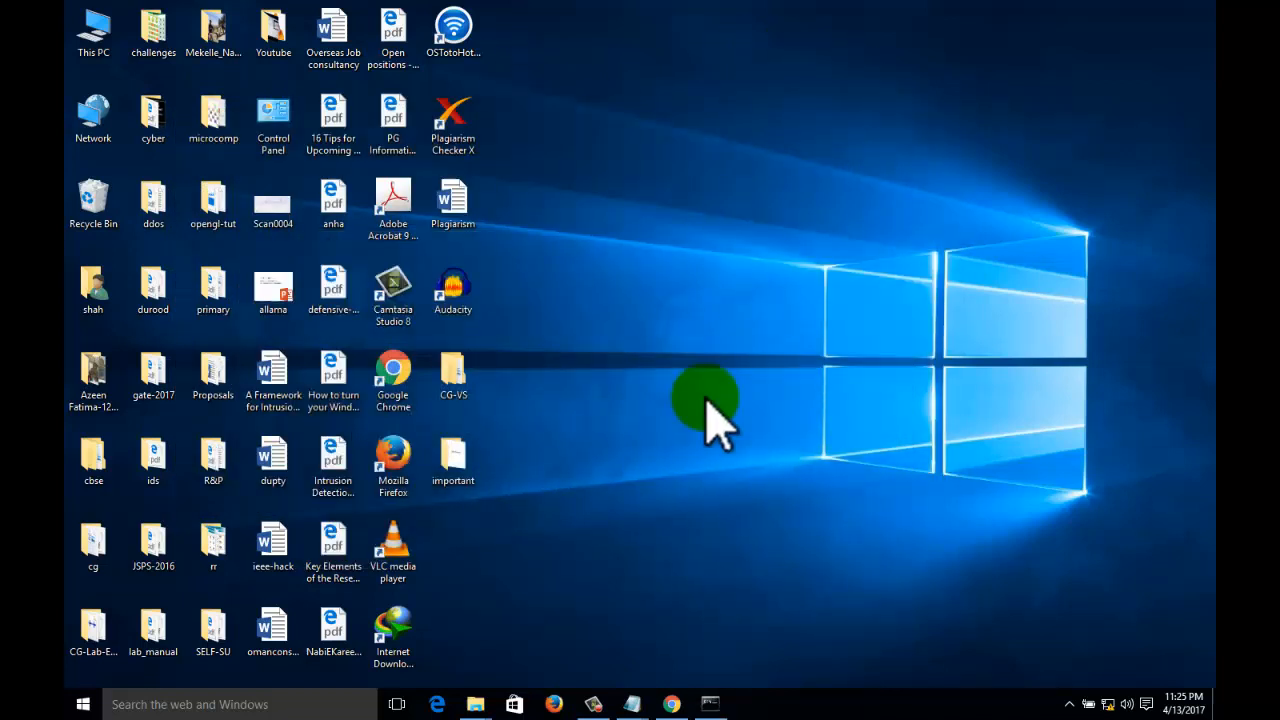
Select the restored 'important' folder and pick a command from its context menu, leaving its icon faded.
click(452, 460)
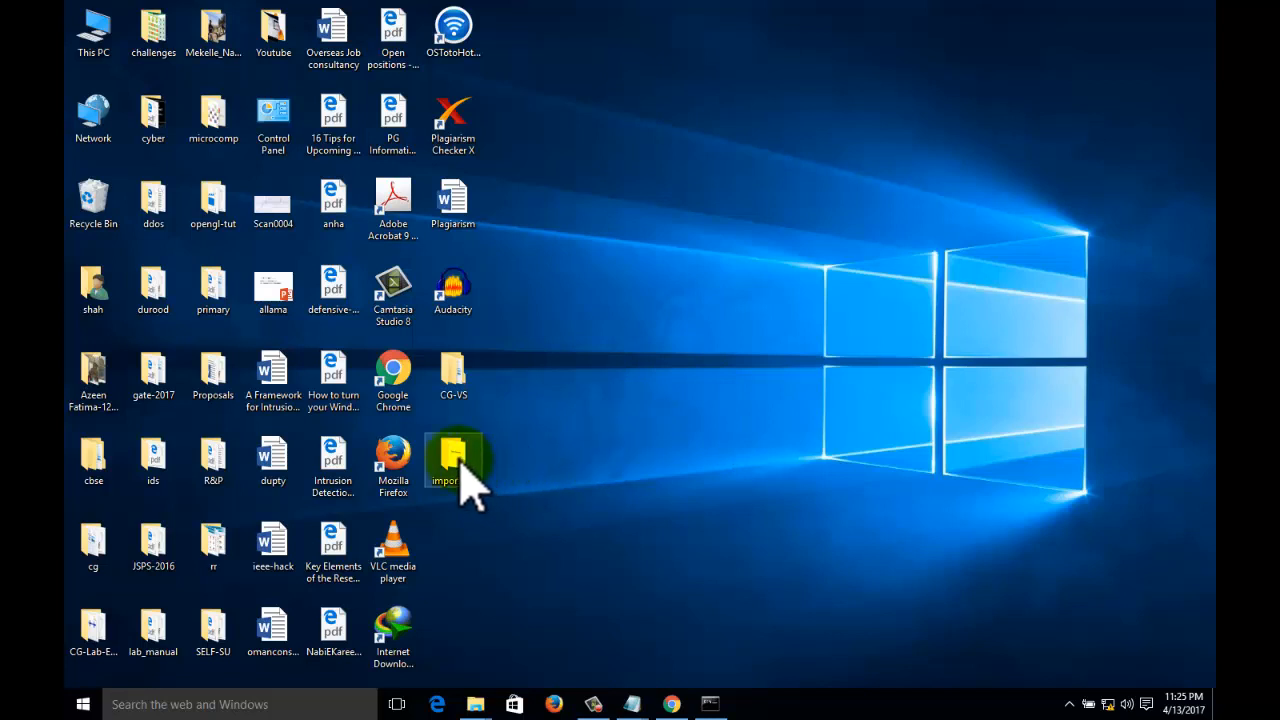
mouse_move(564, 444)
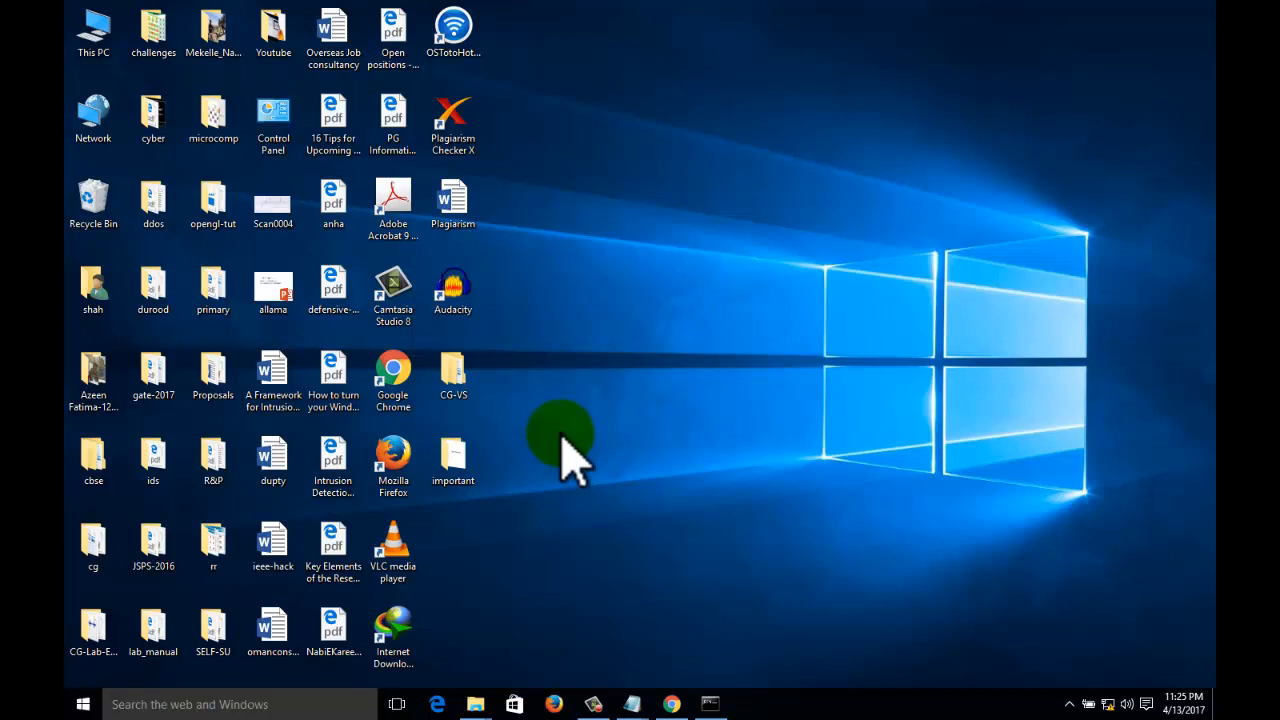
right_click(452, 460)
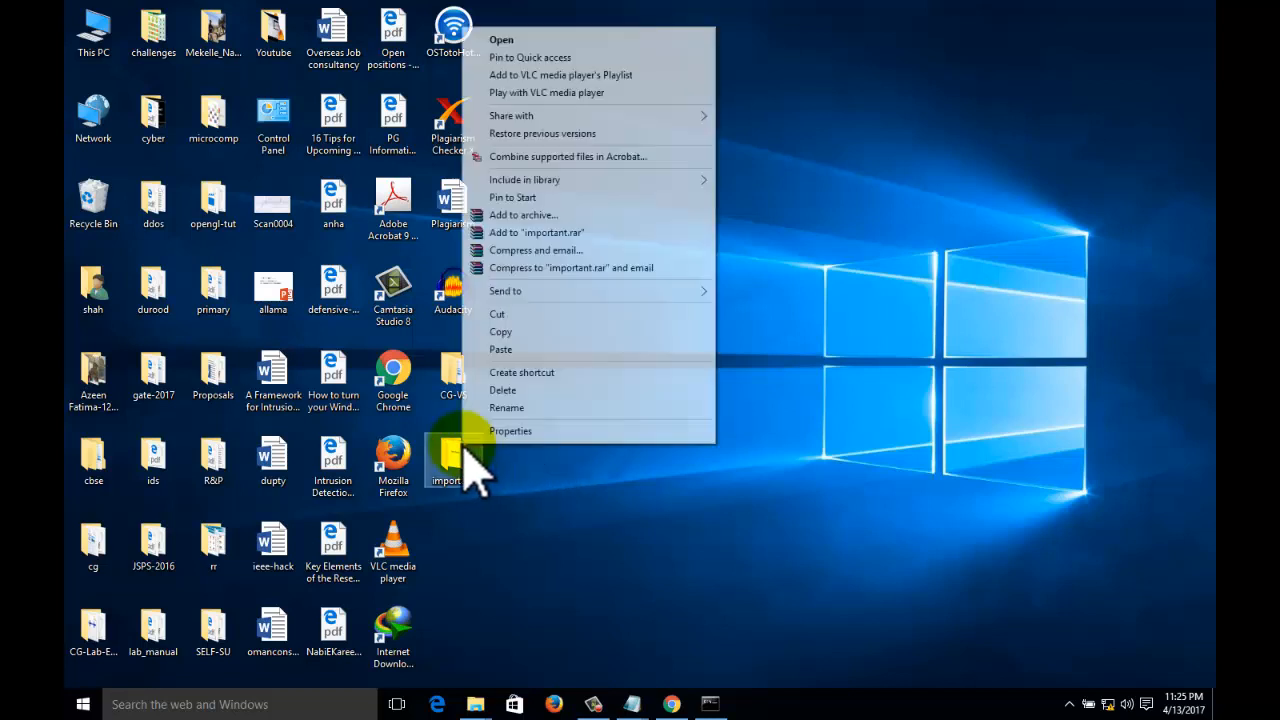
click(510, 430)
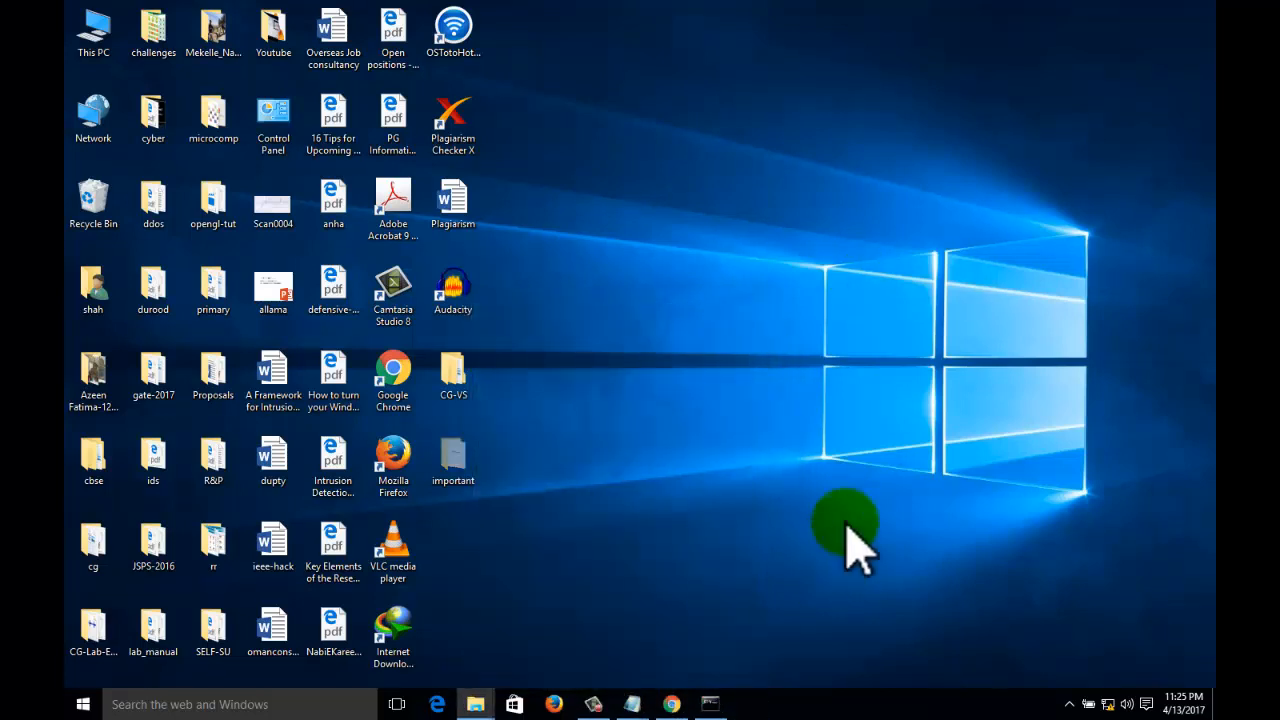
mouse_move(544, 490)
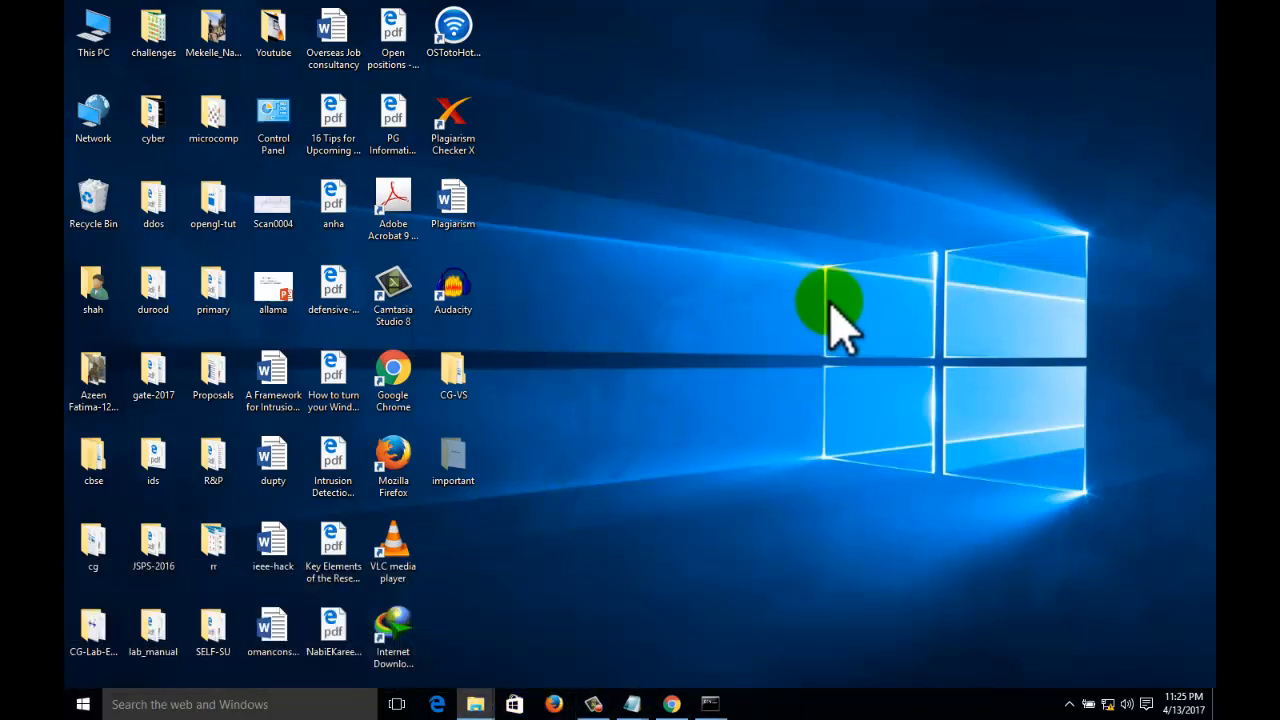
click(452, 460)
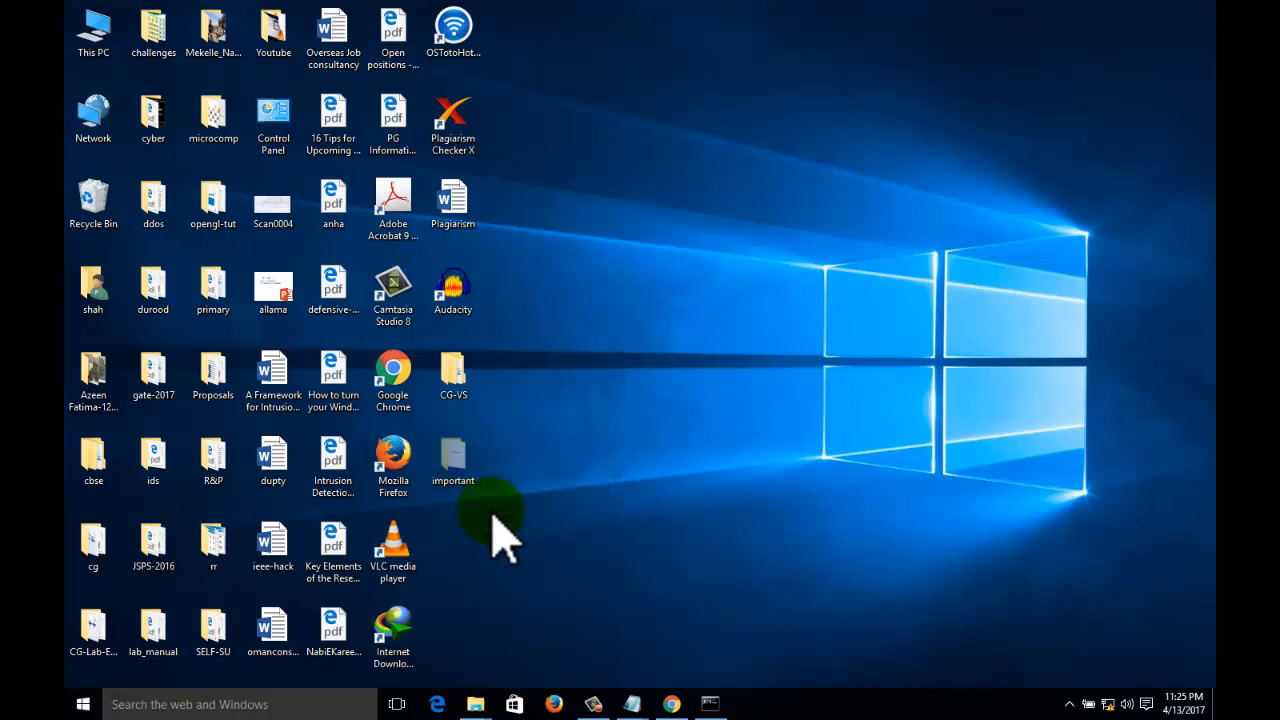
mouse_move(544, 480)
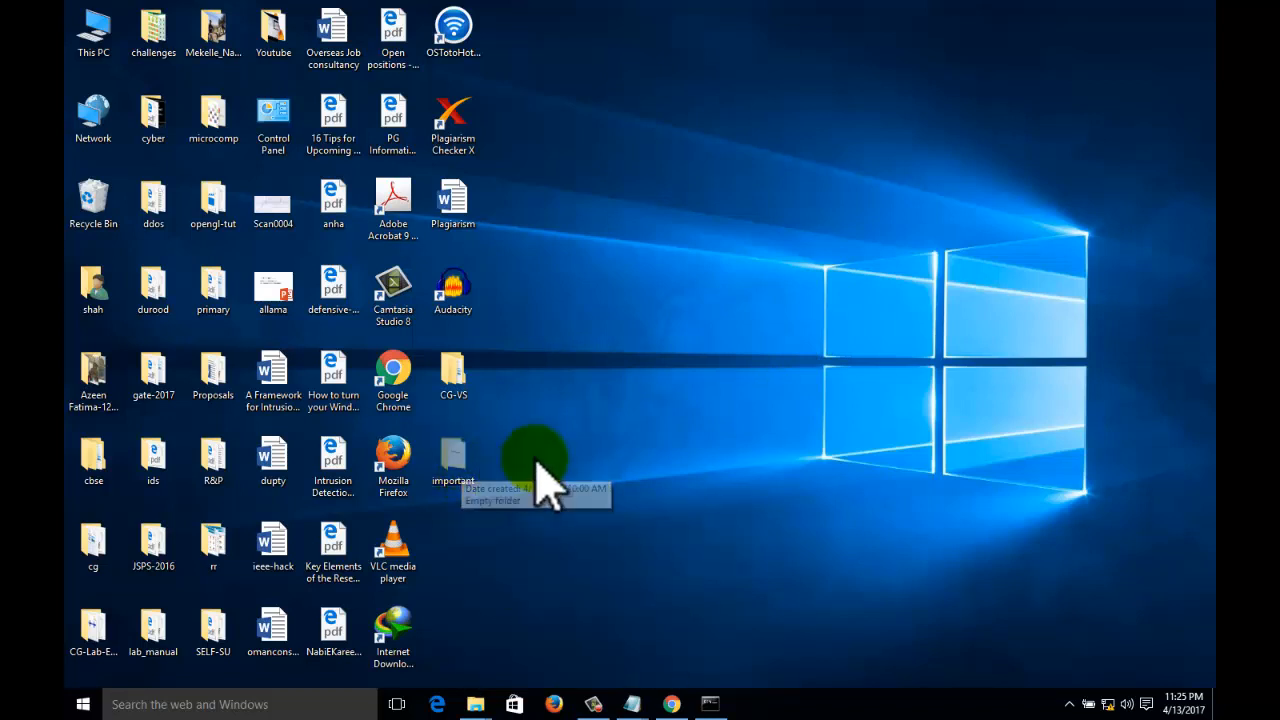
mouse_move(624, 570)
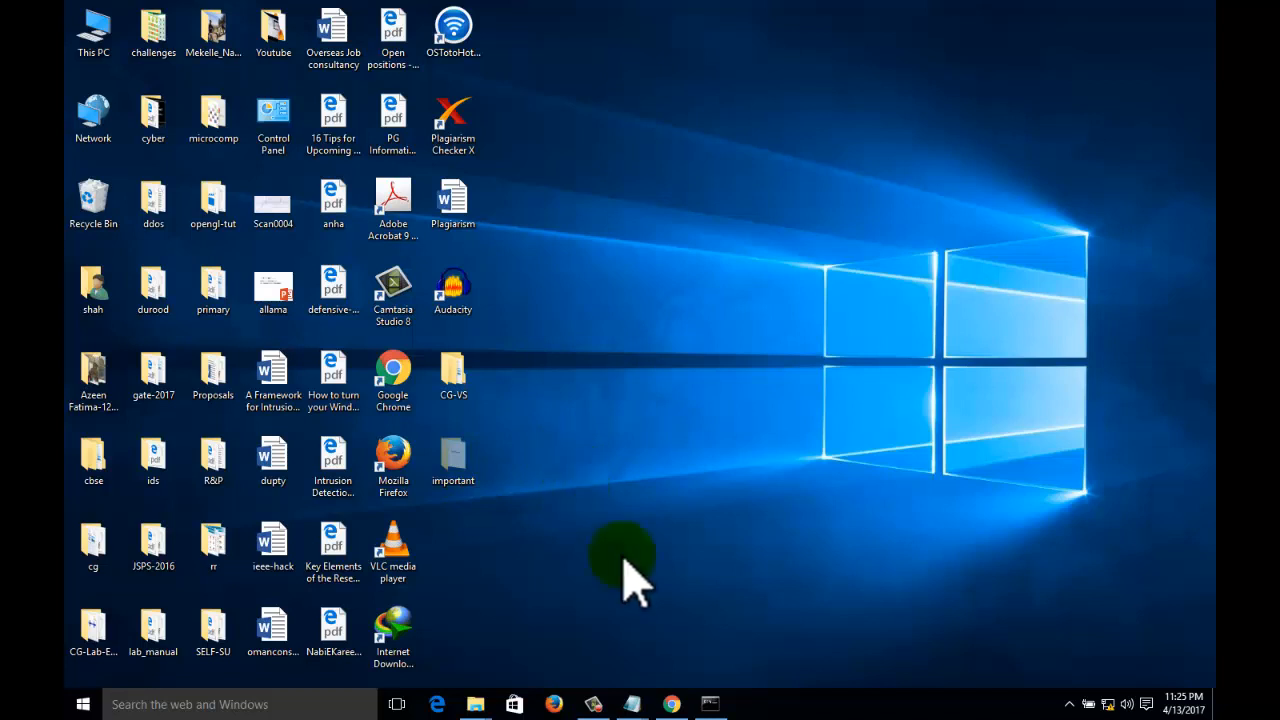
click(710, 704)
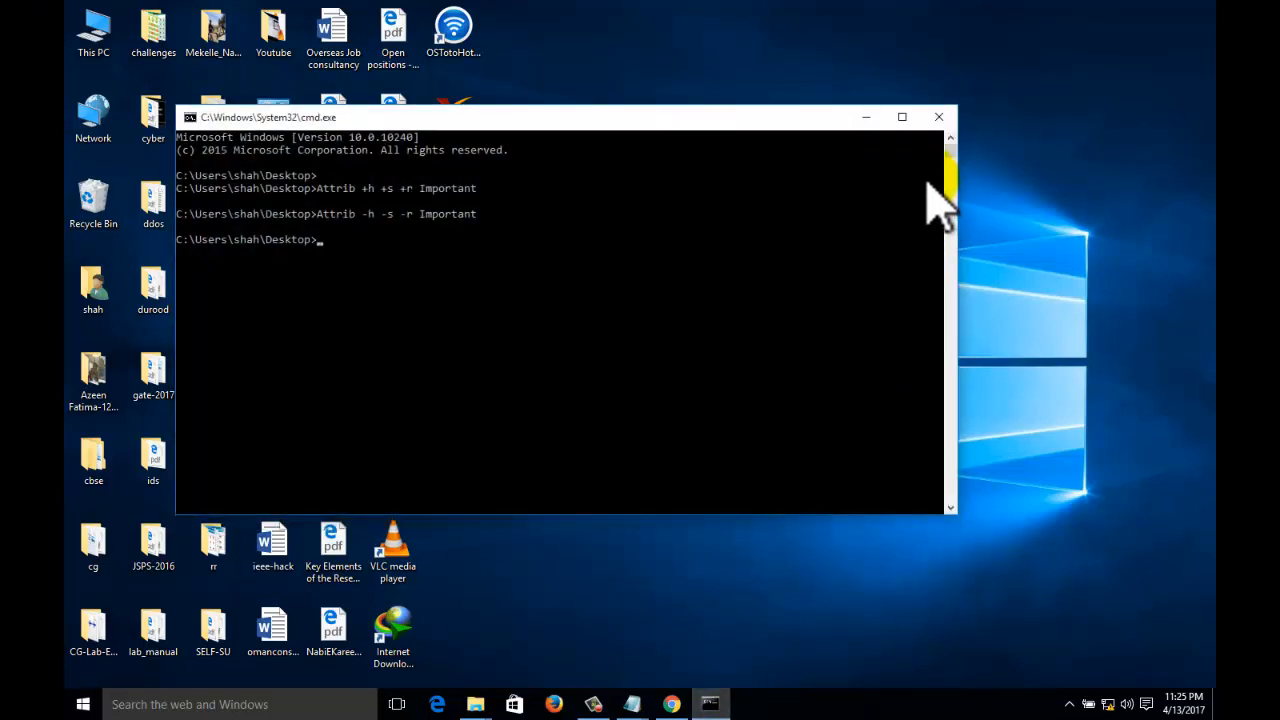
mouse_move(938, 116)
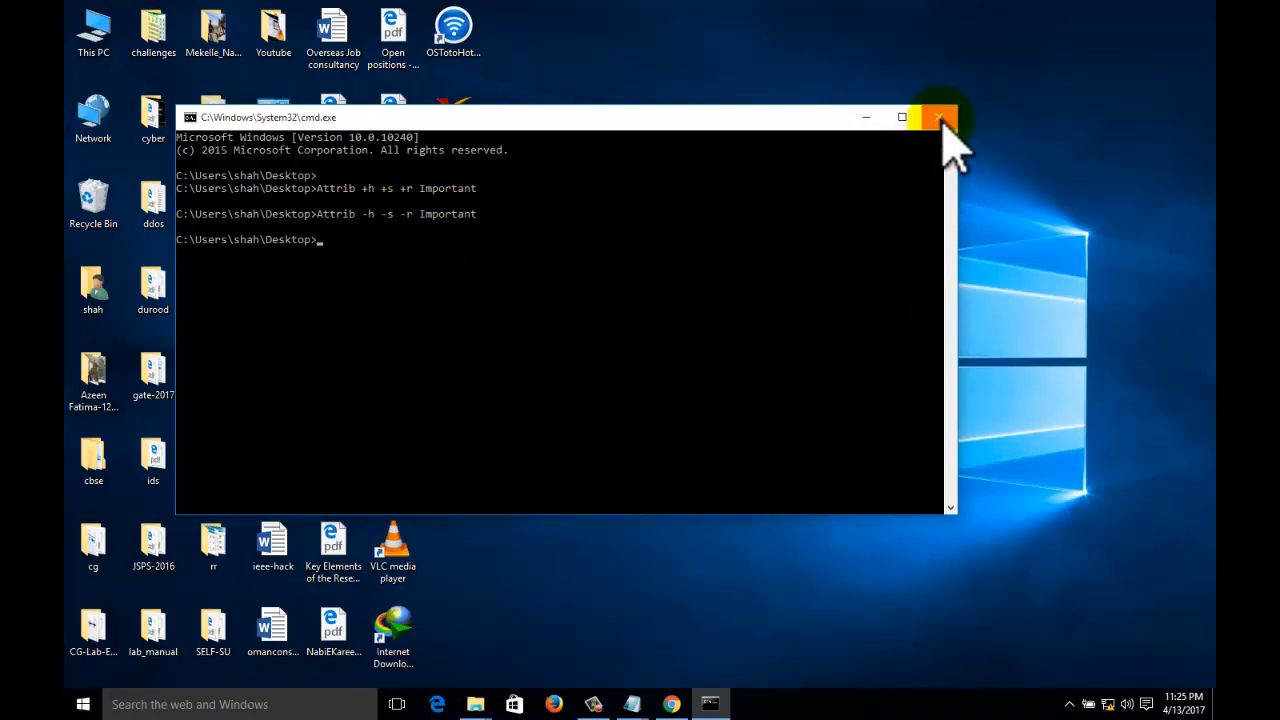
Close the Command Prompt window holding the hide and unhide commands.
click(938, 116)
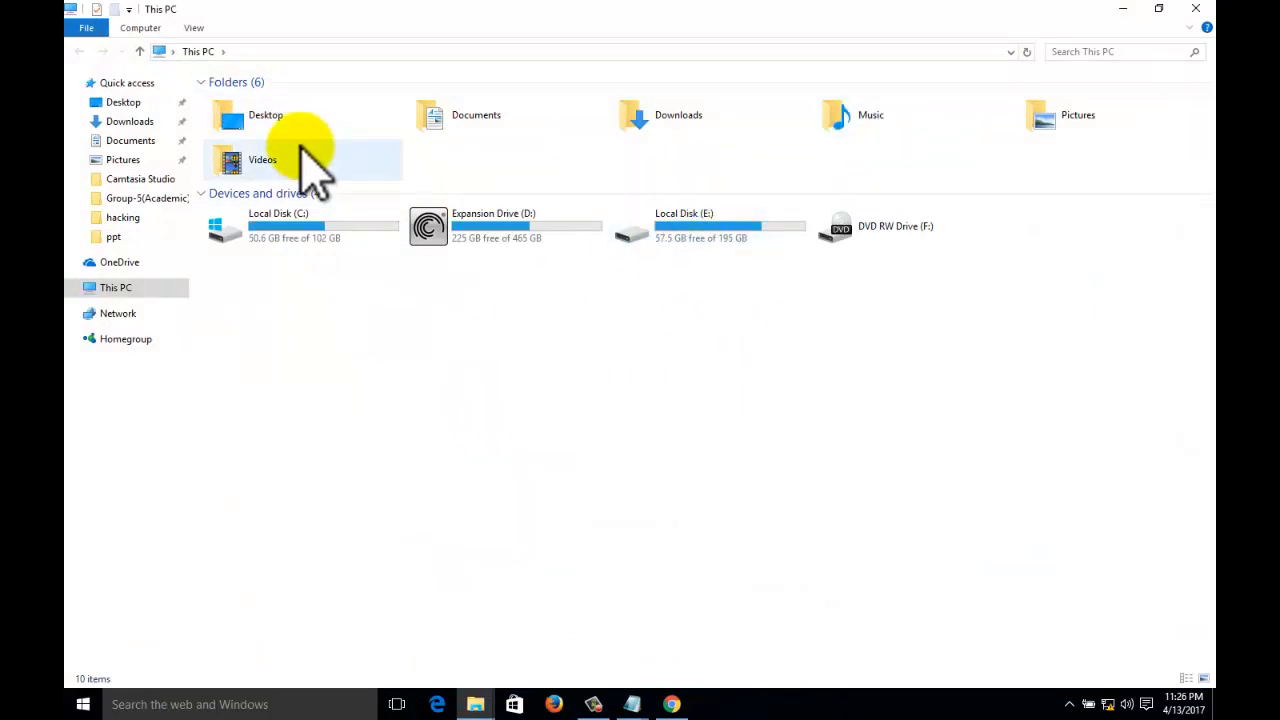
Confirm 'important' is listed inside Desktop, launch cmd there, then close cmd and File Explorer.
click(266, 114)
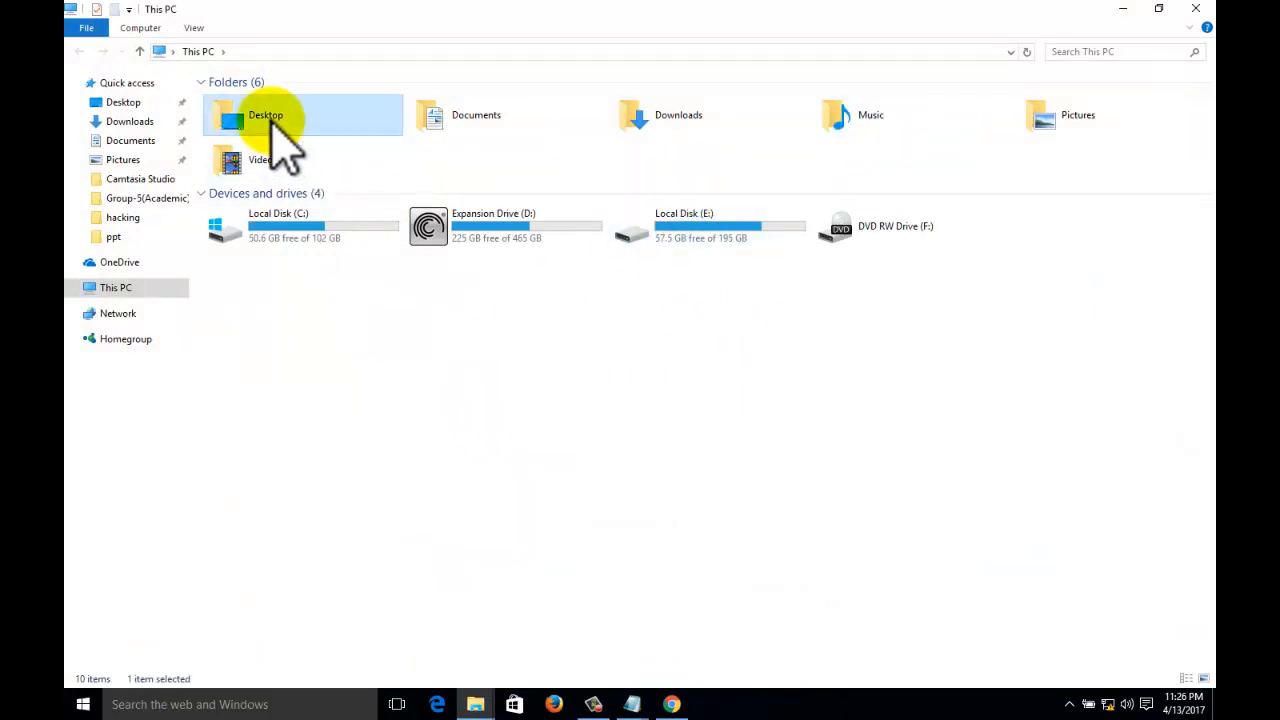
double_click(266, 114)
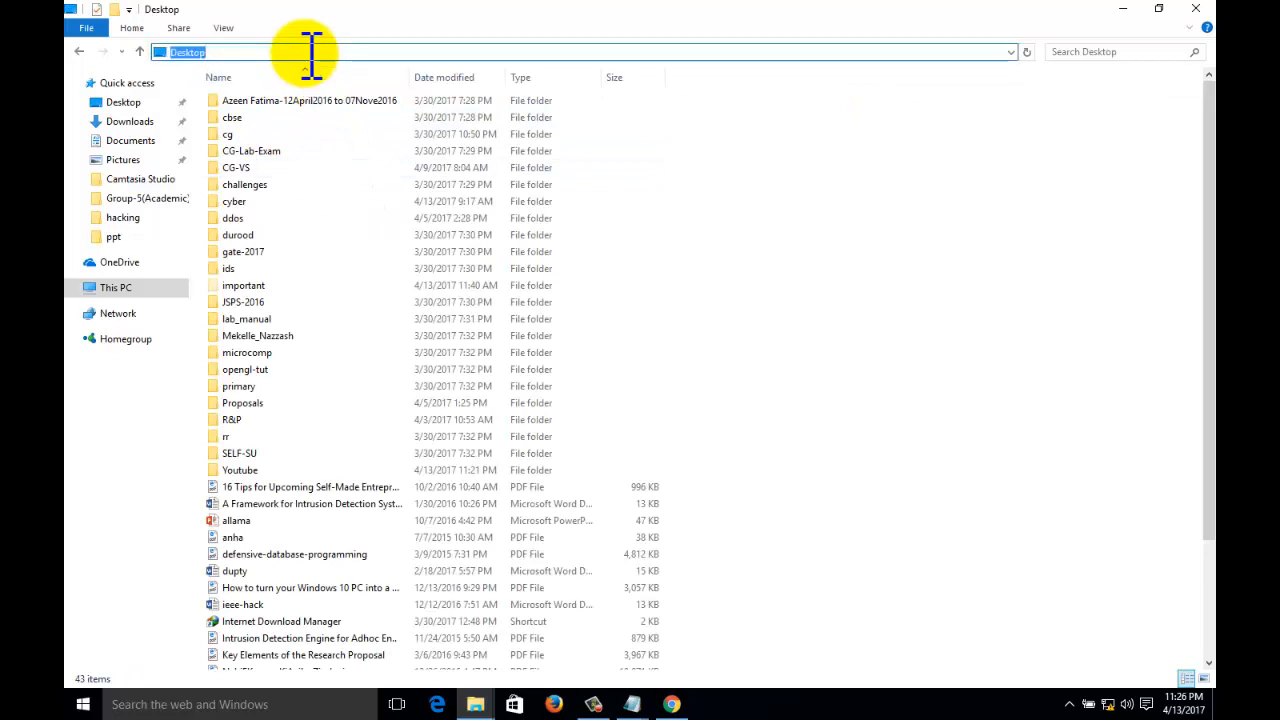
key(Return)
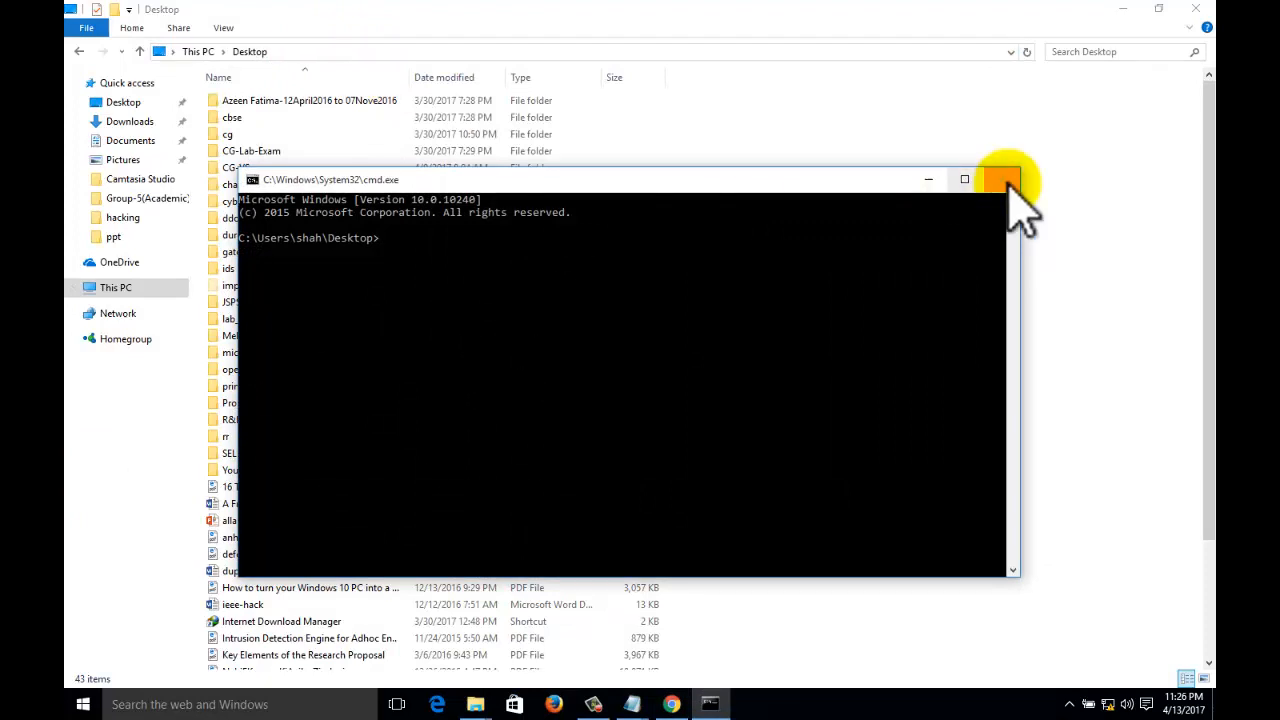
click(1004, 180)
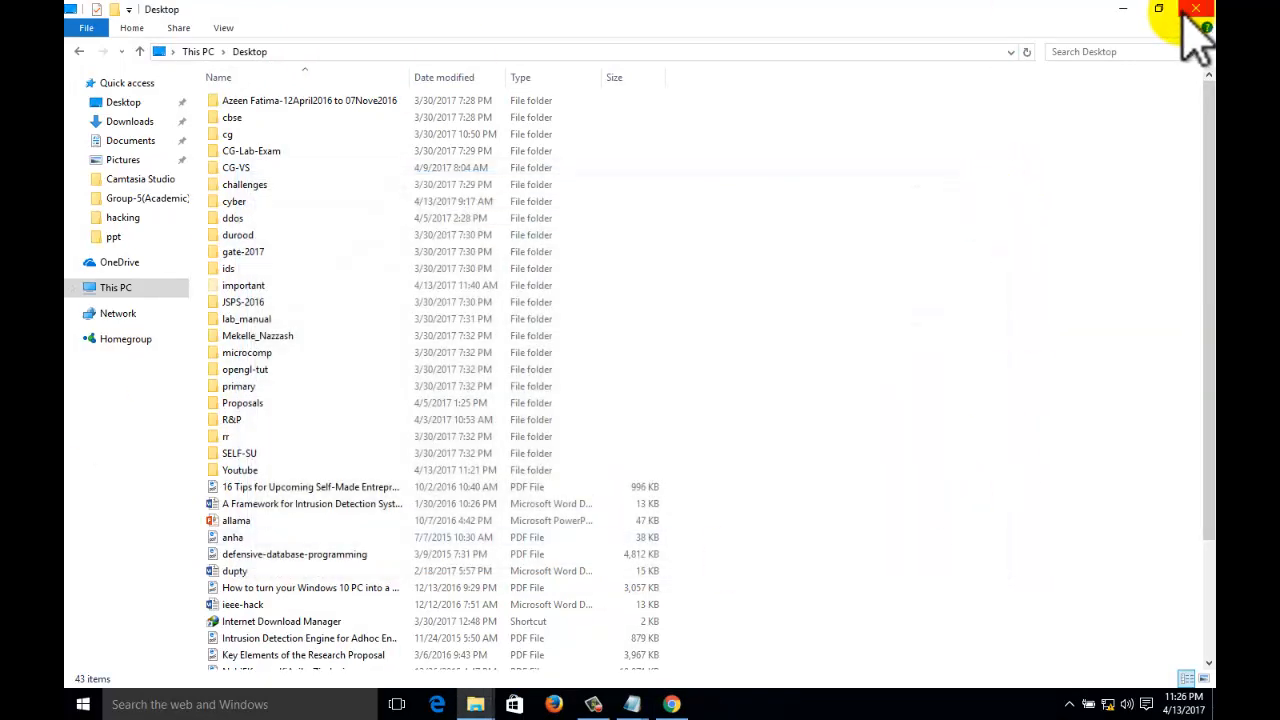
click(1196, 8)
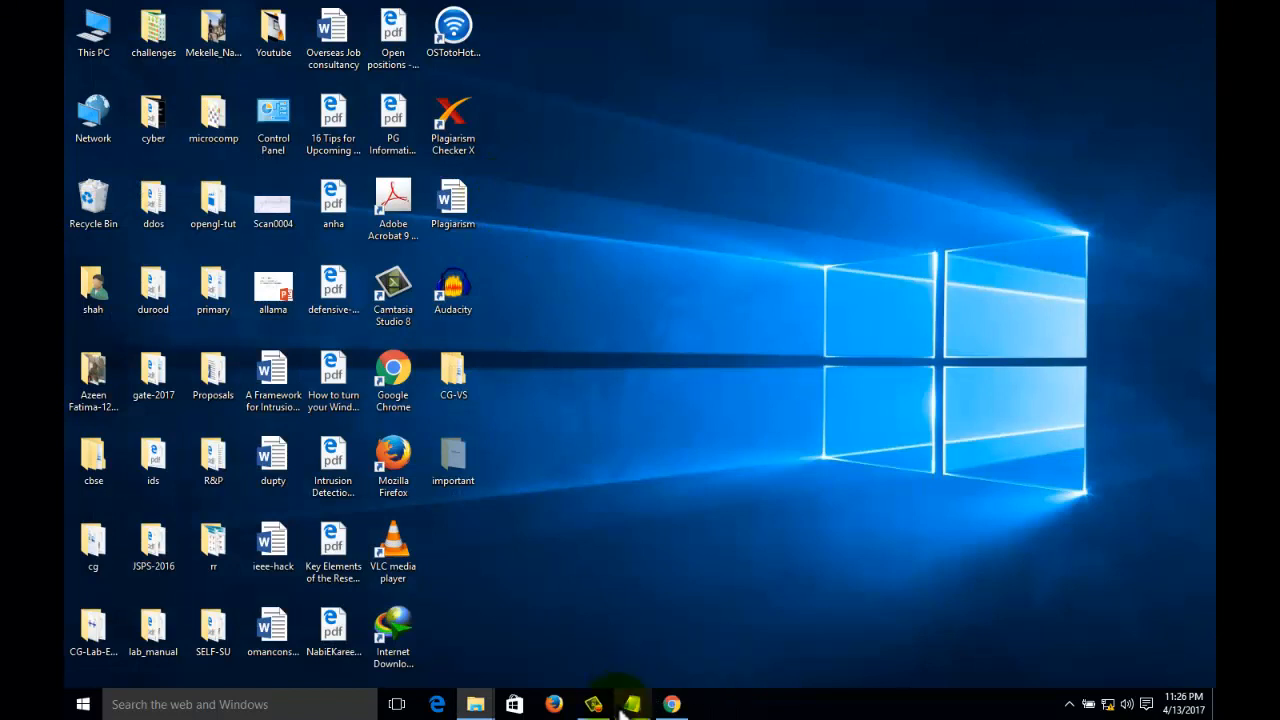